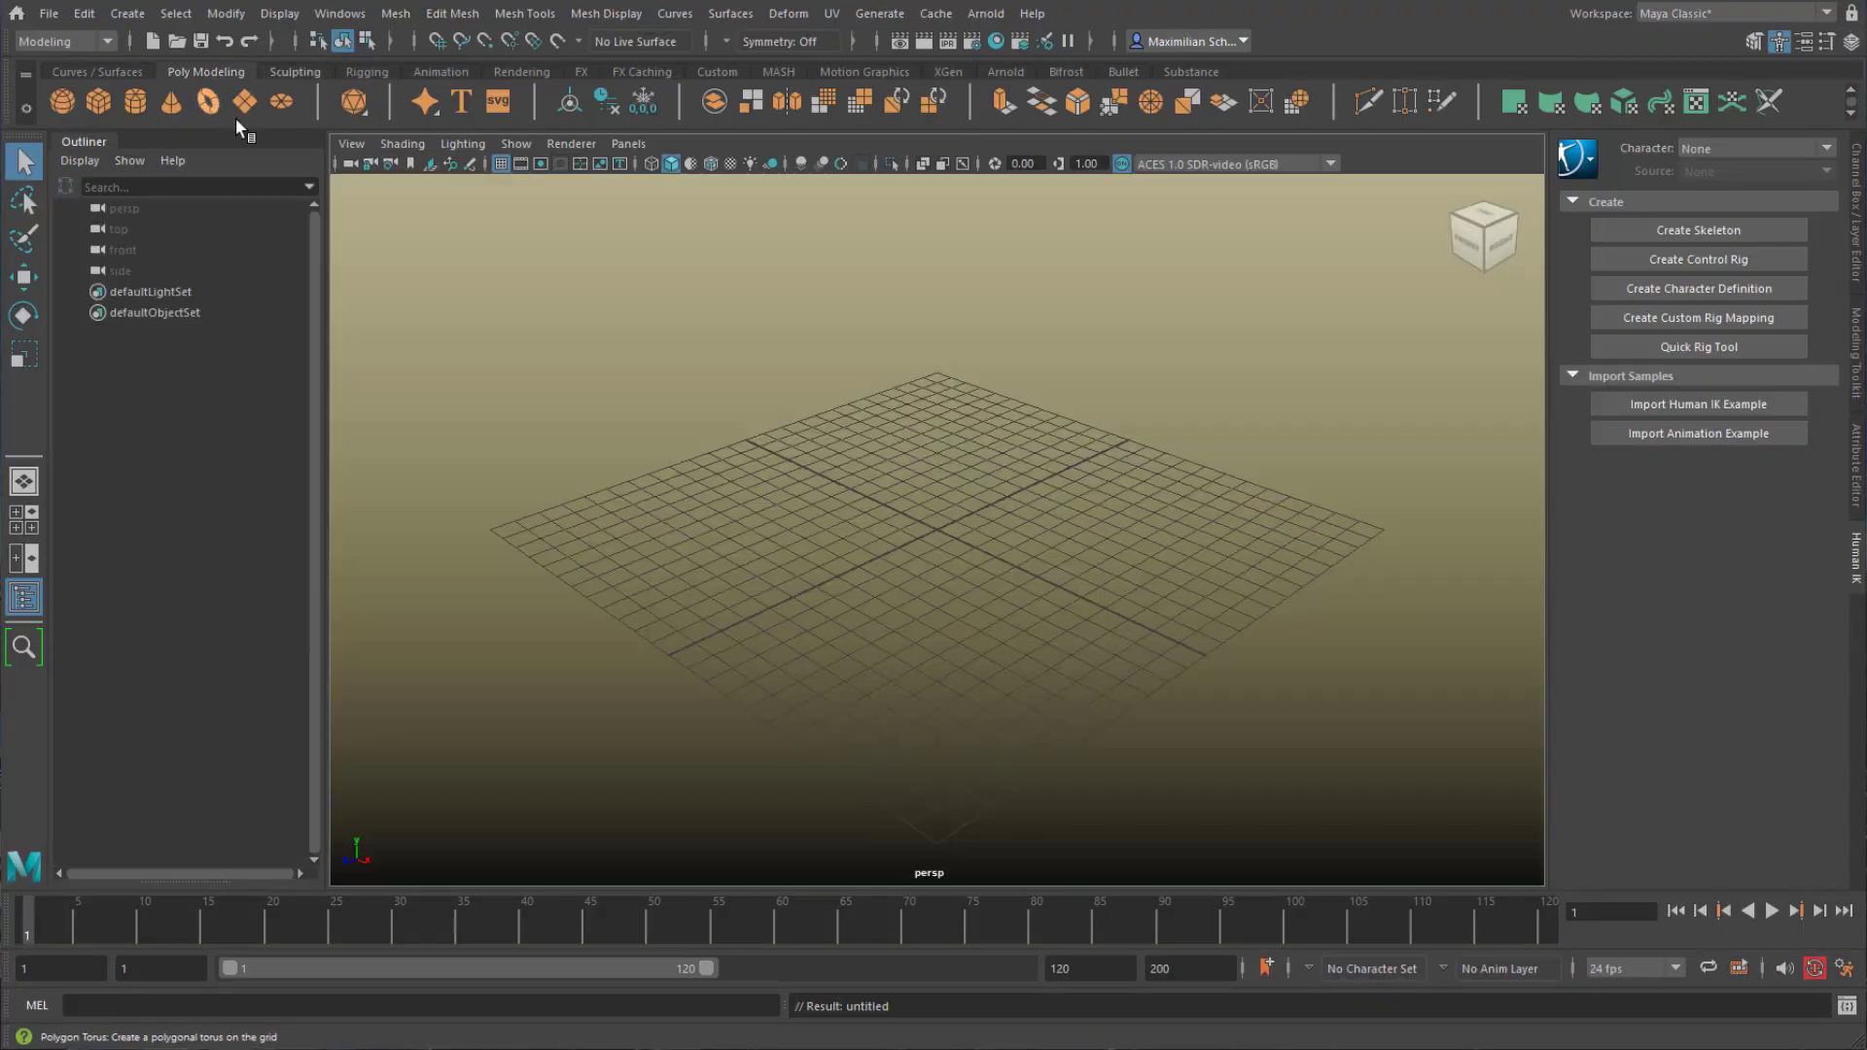
# Step: Create a polygon torus, pTorus1, at the centre of the grid
pyautogui.click(201, 102)
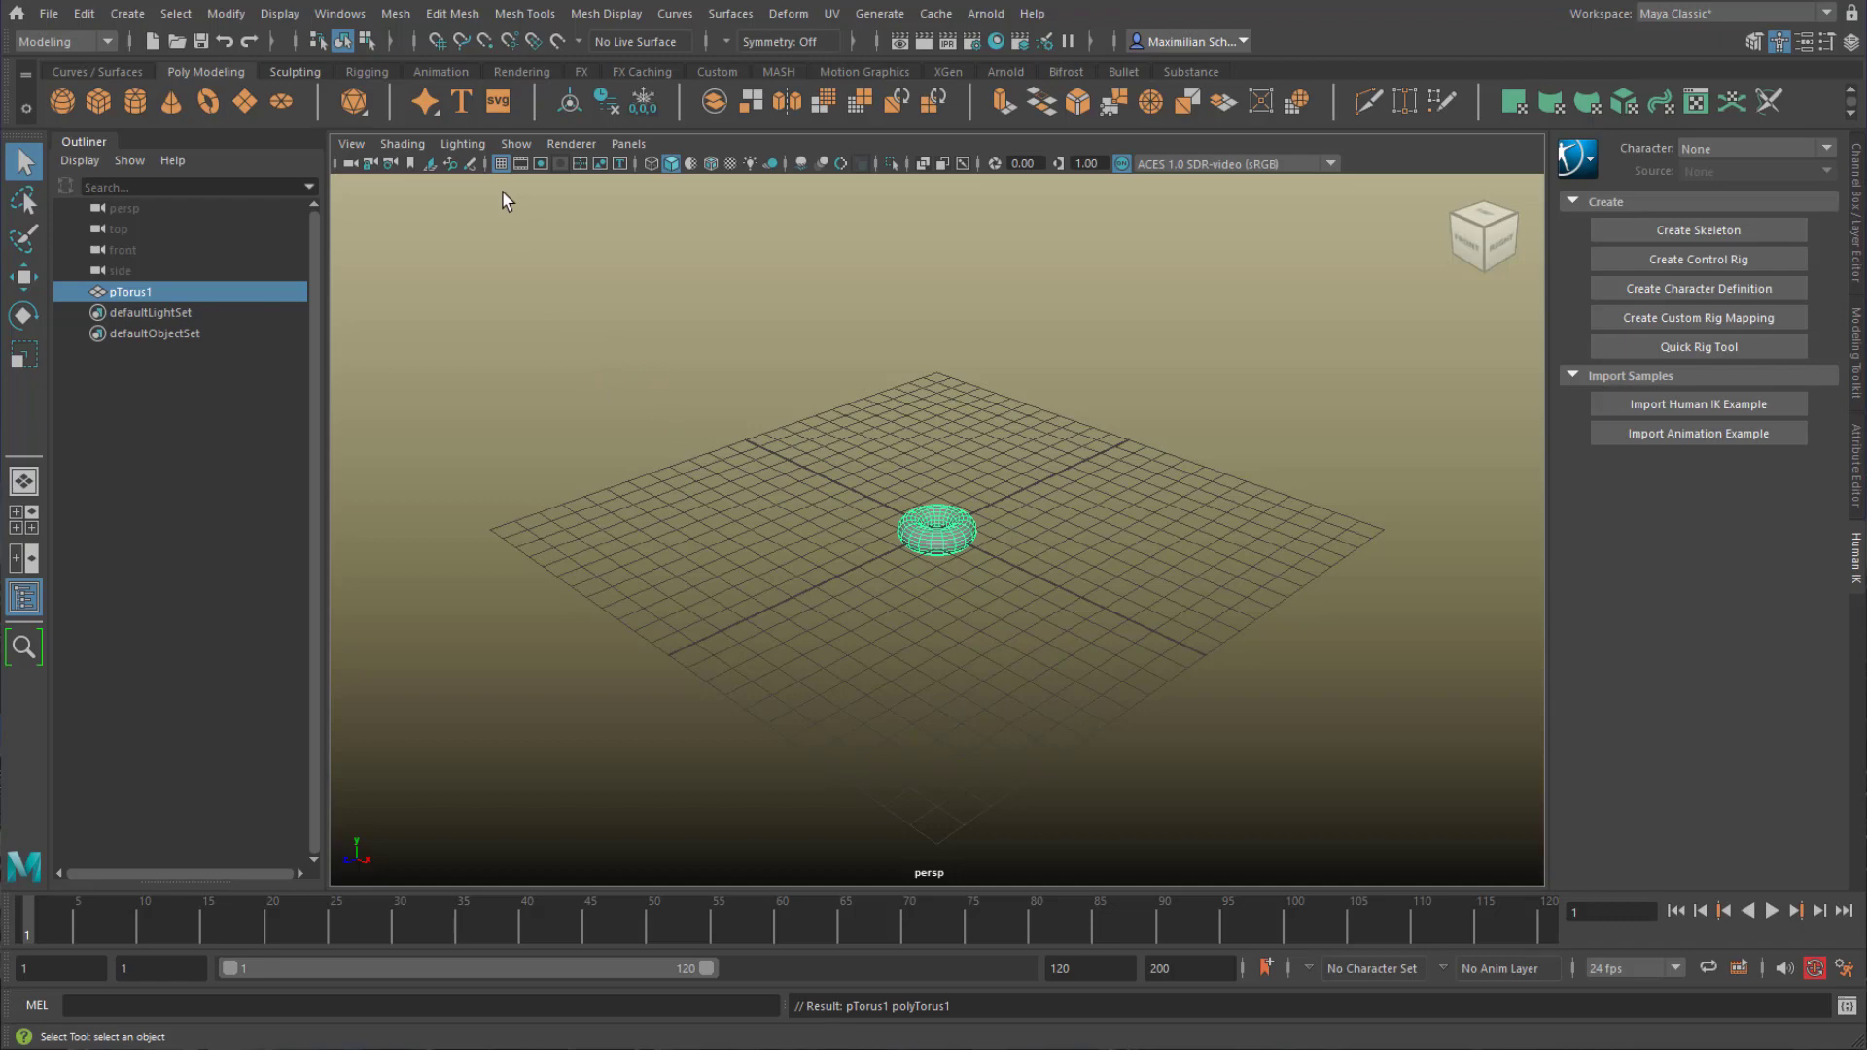
pyautogui.click(339, 14)
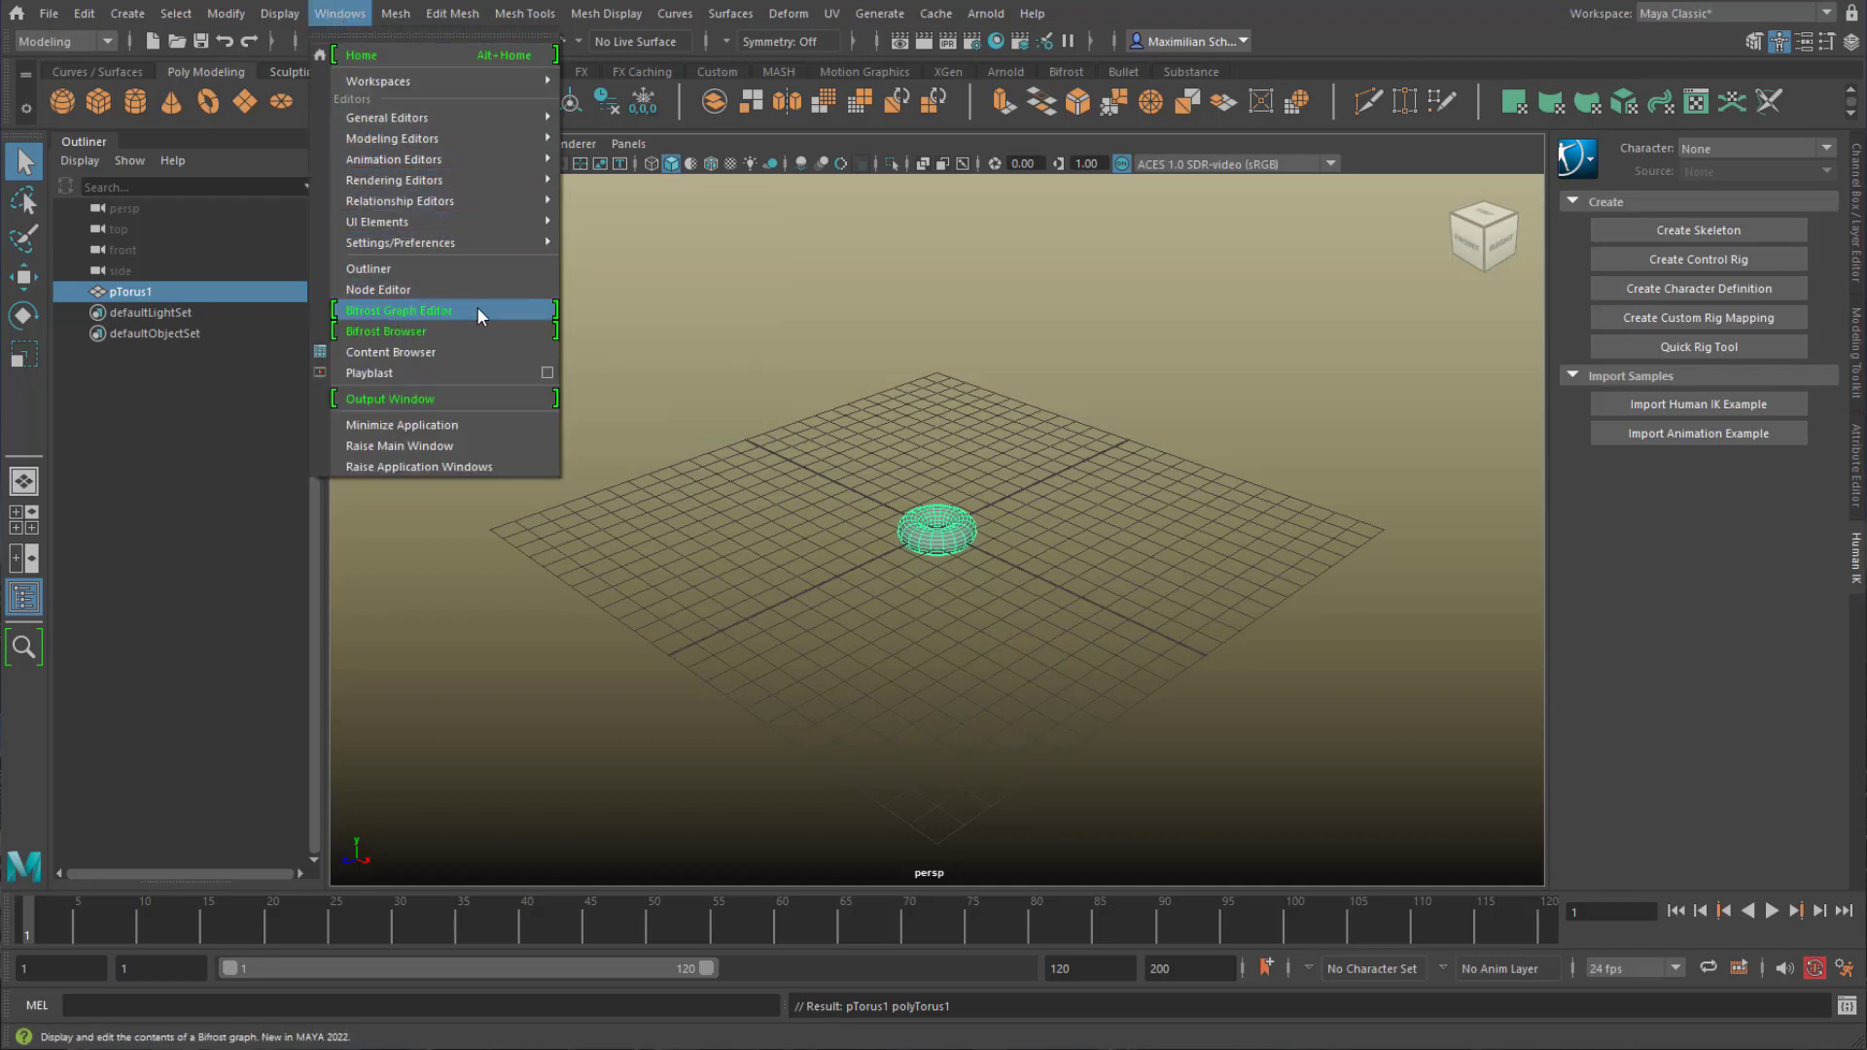
# Step: Create a new Bifrost graph from the Bifrost Graph Editor
pyautogui.click(399, 310)
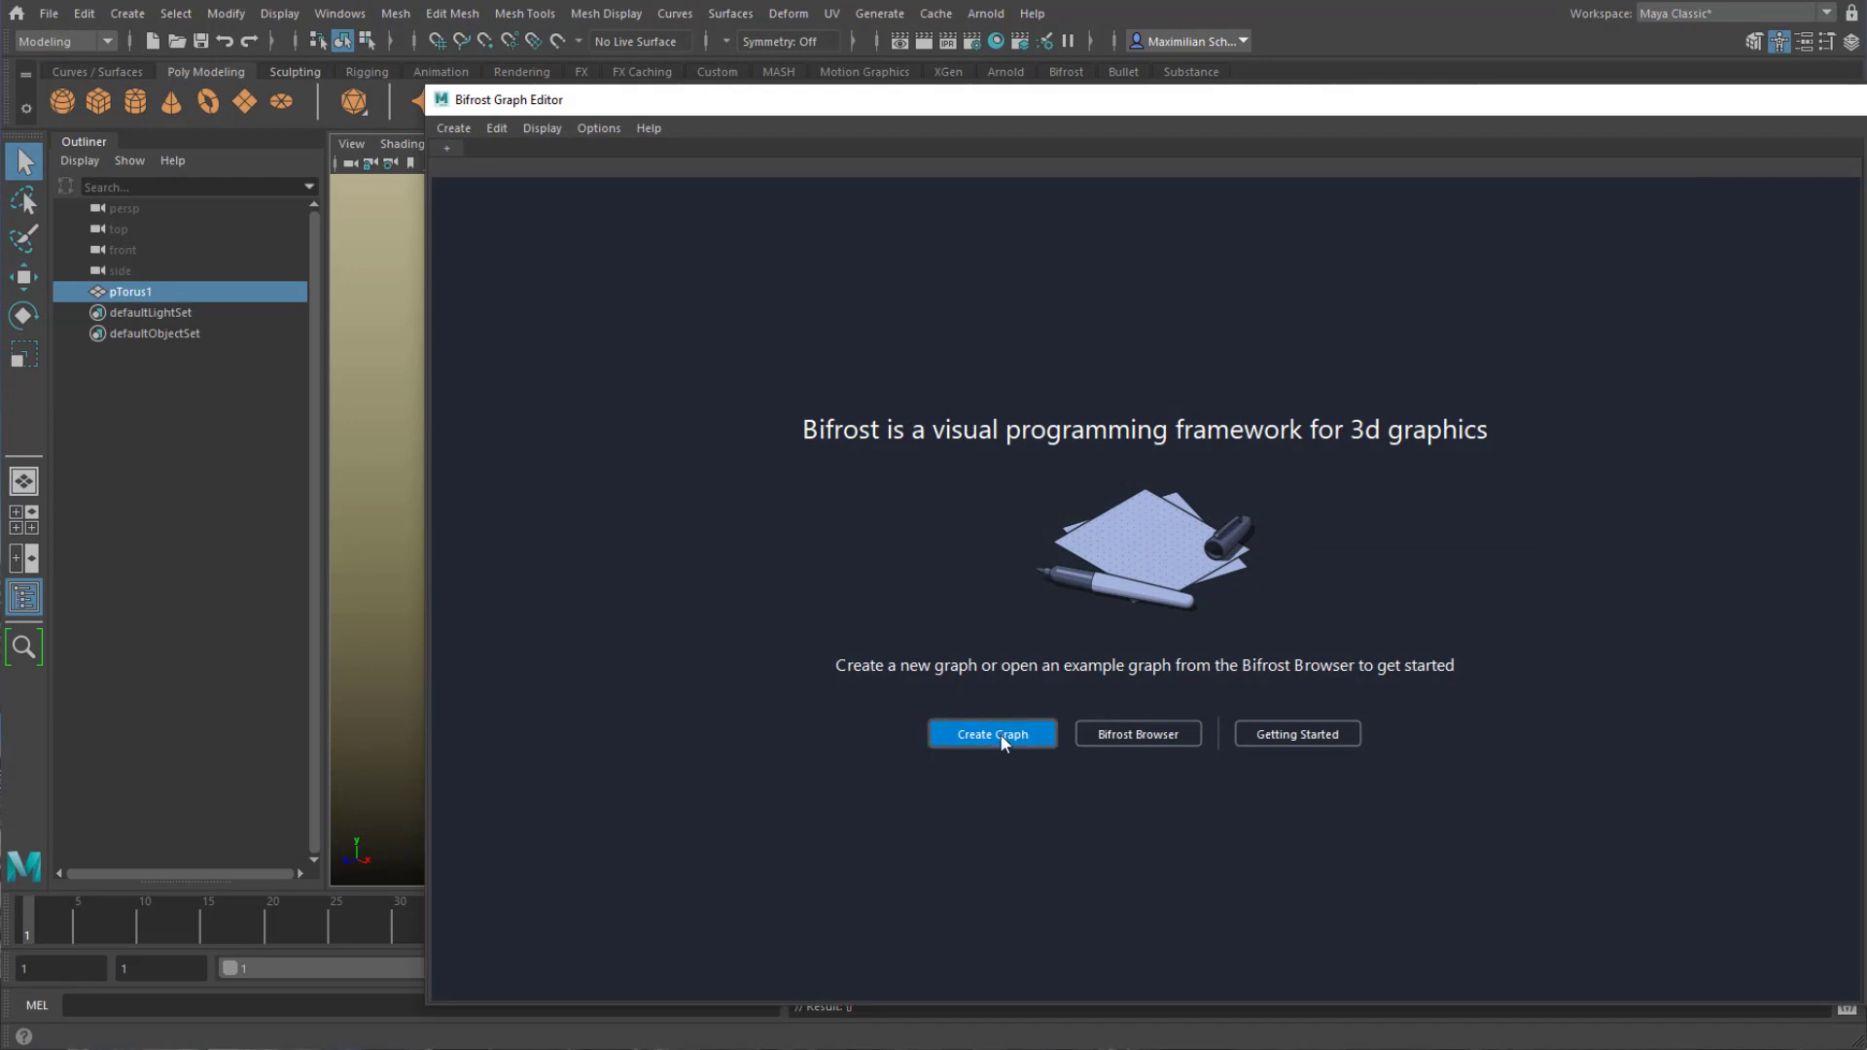
pyautogui.click(993, 733)
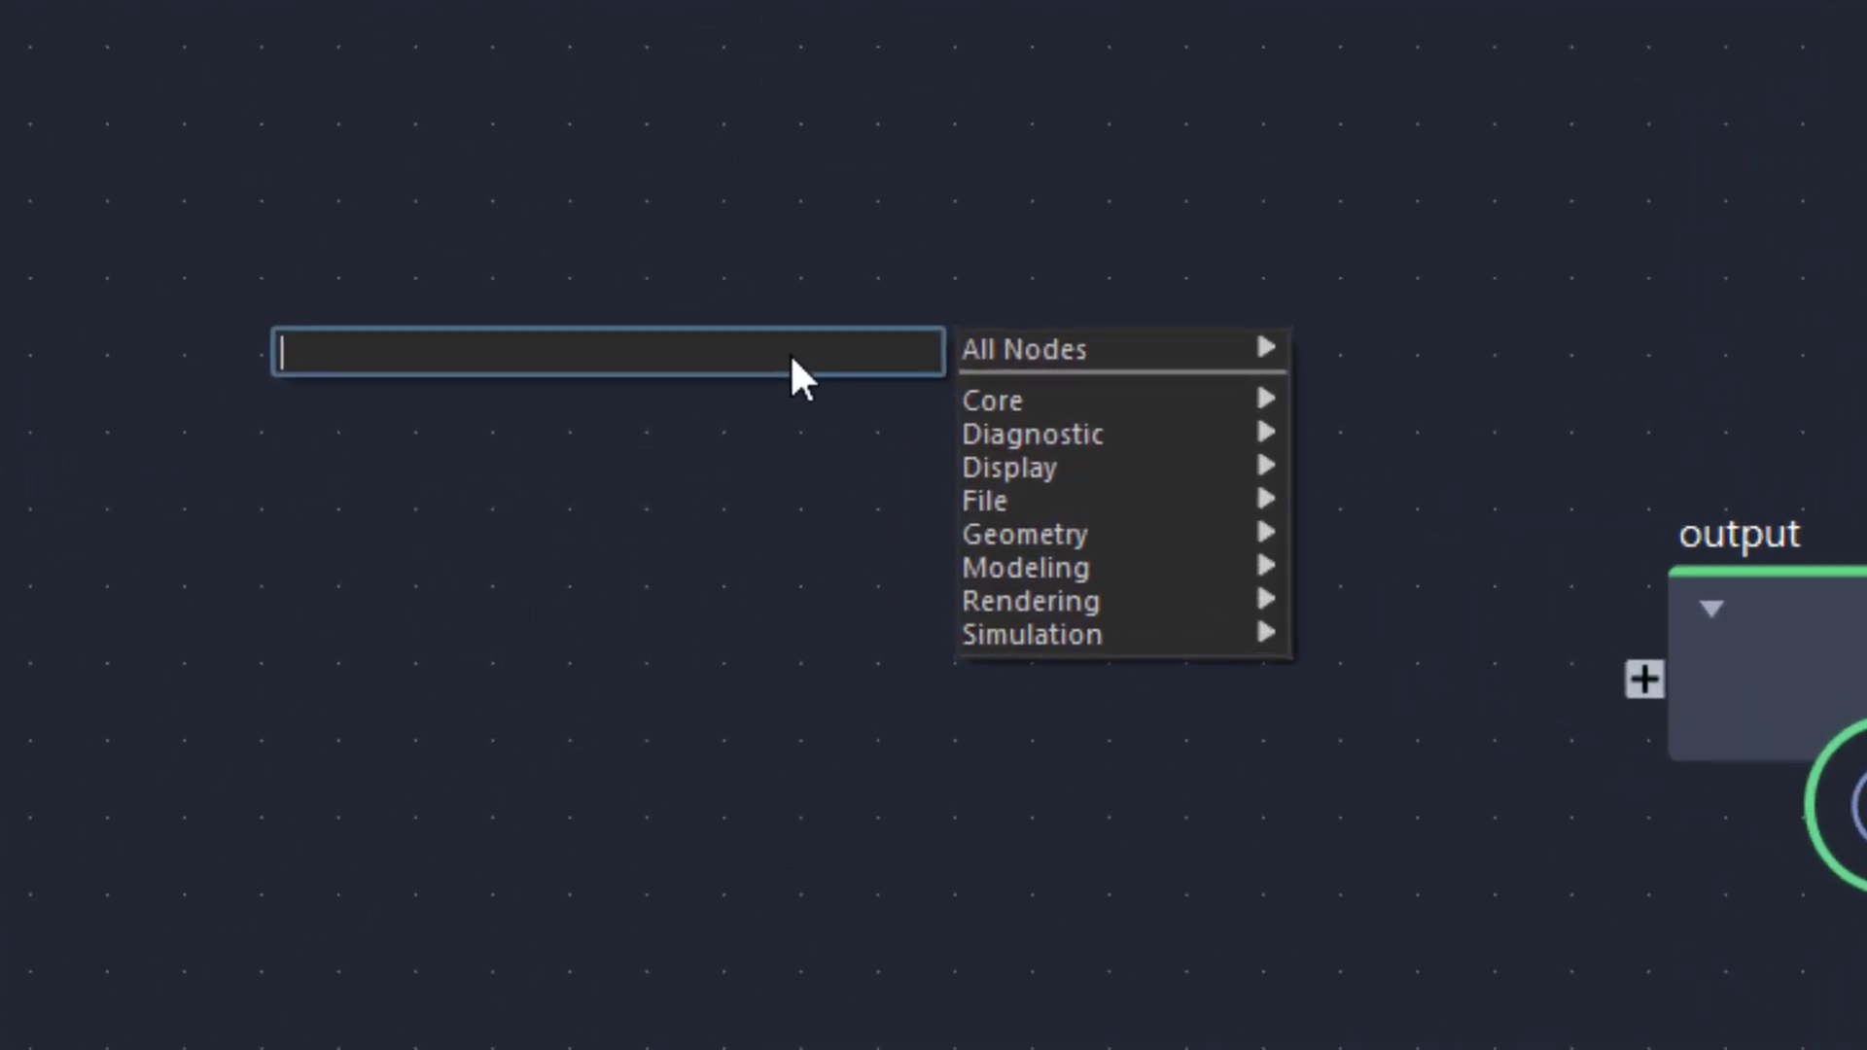
pyautogui.moveTo(1111, 467)
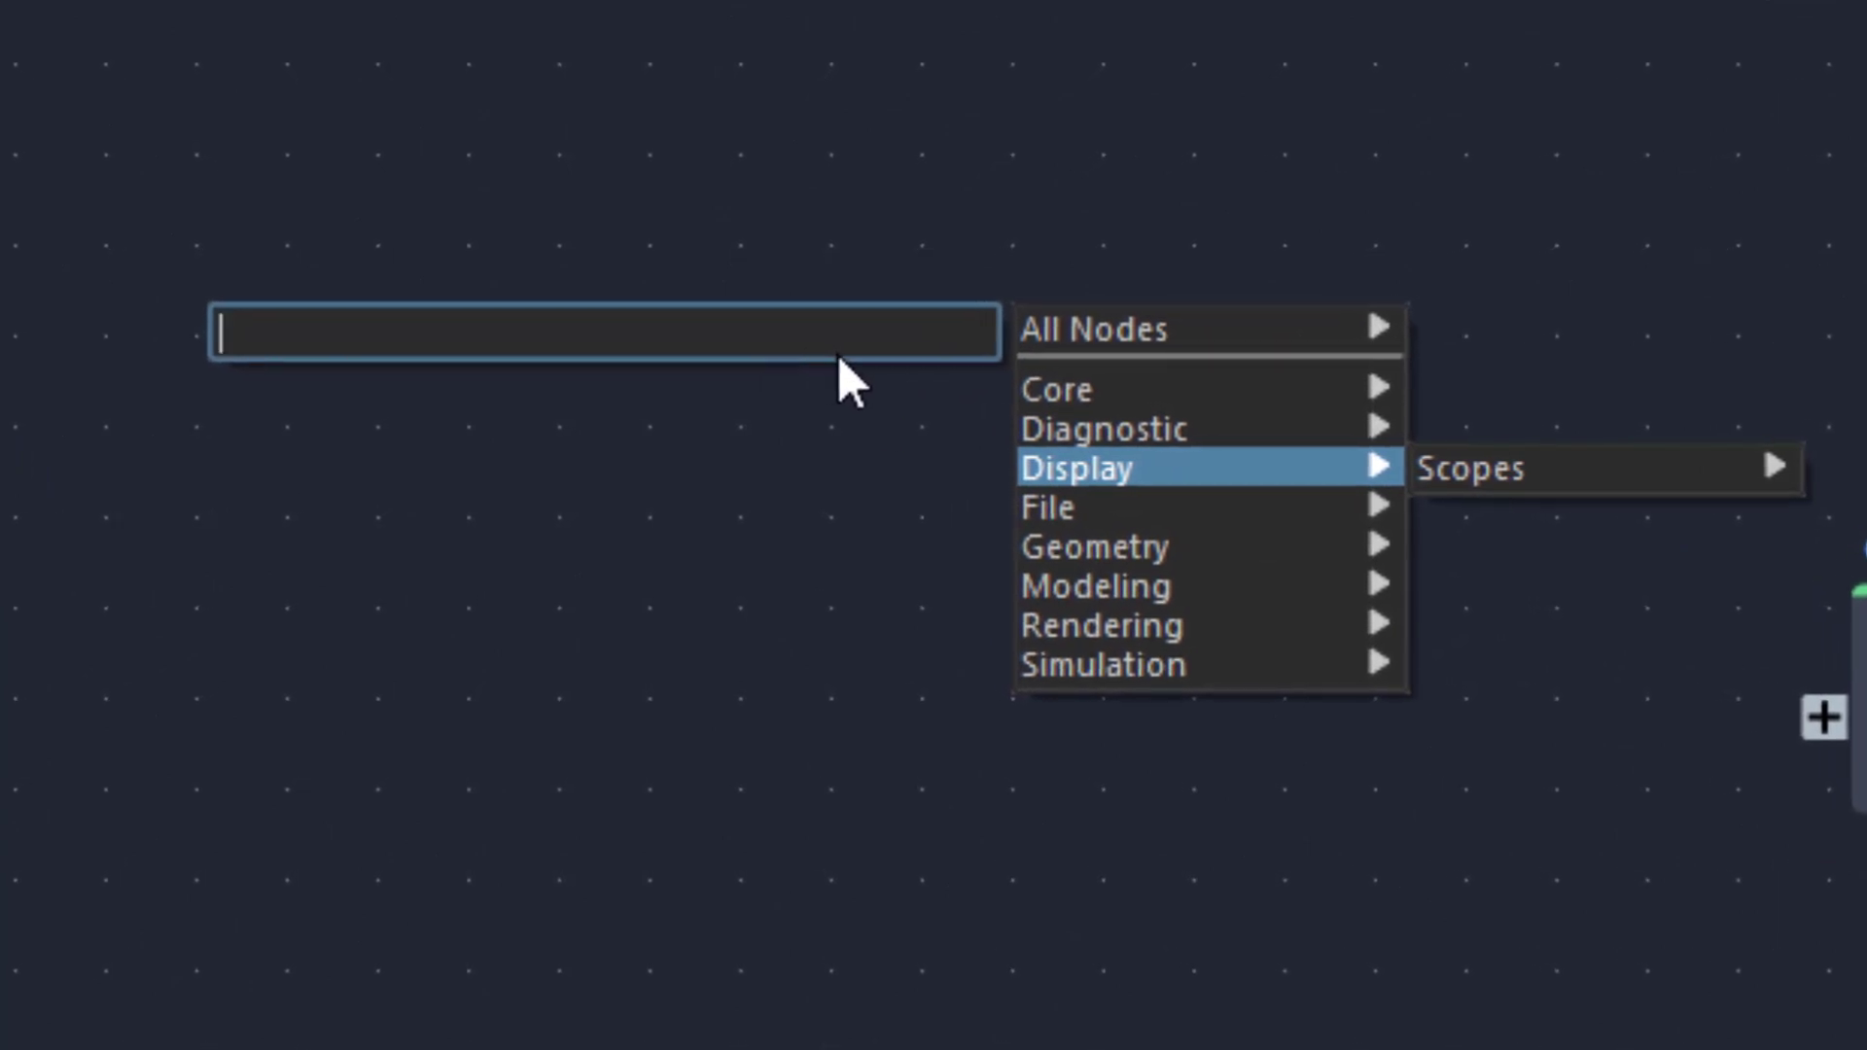
# Step: Add simulate_particles and search 'inf' for the attract_repulse_influence node
pyautogui.write('simu')
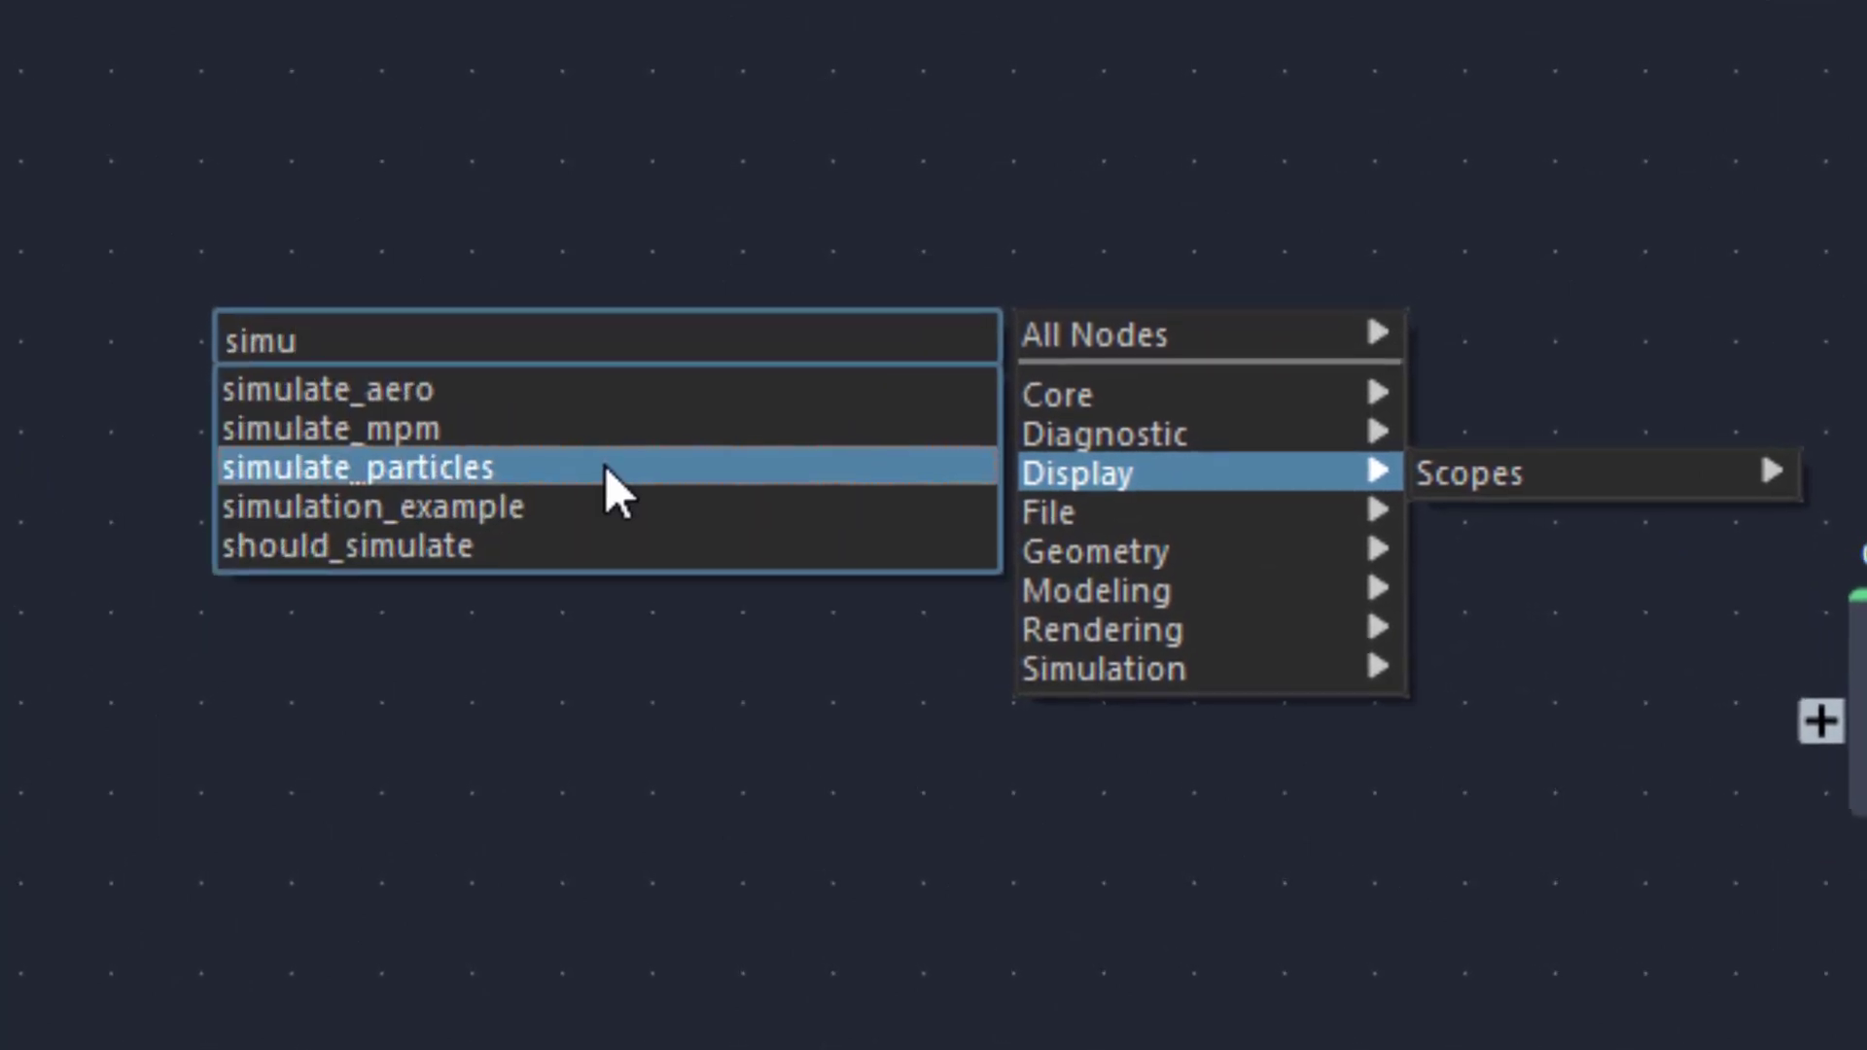
pyautogui.click(358, 467)
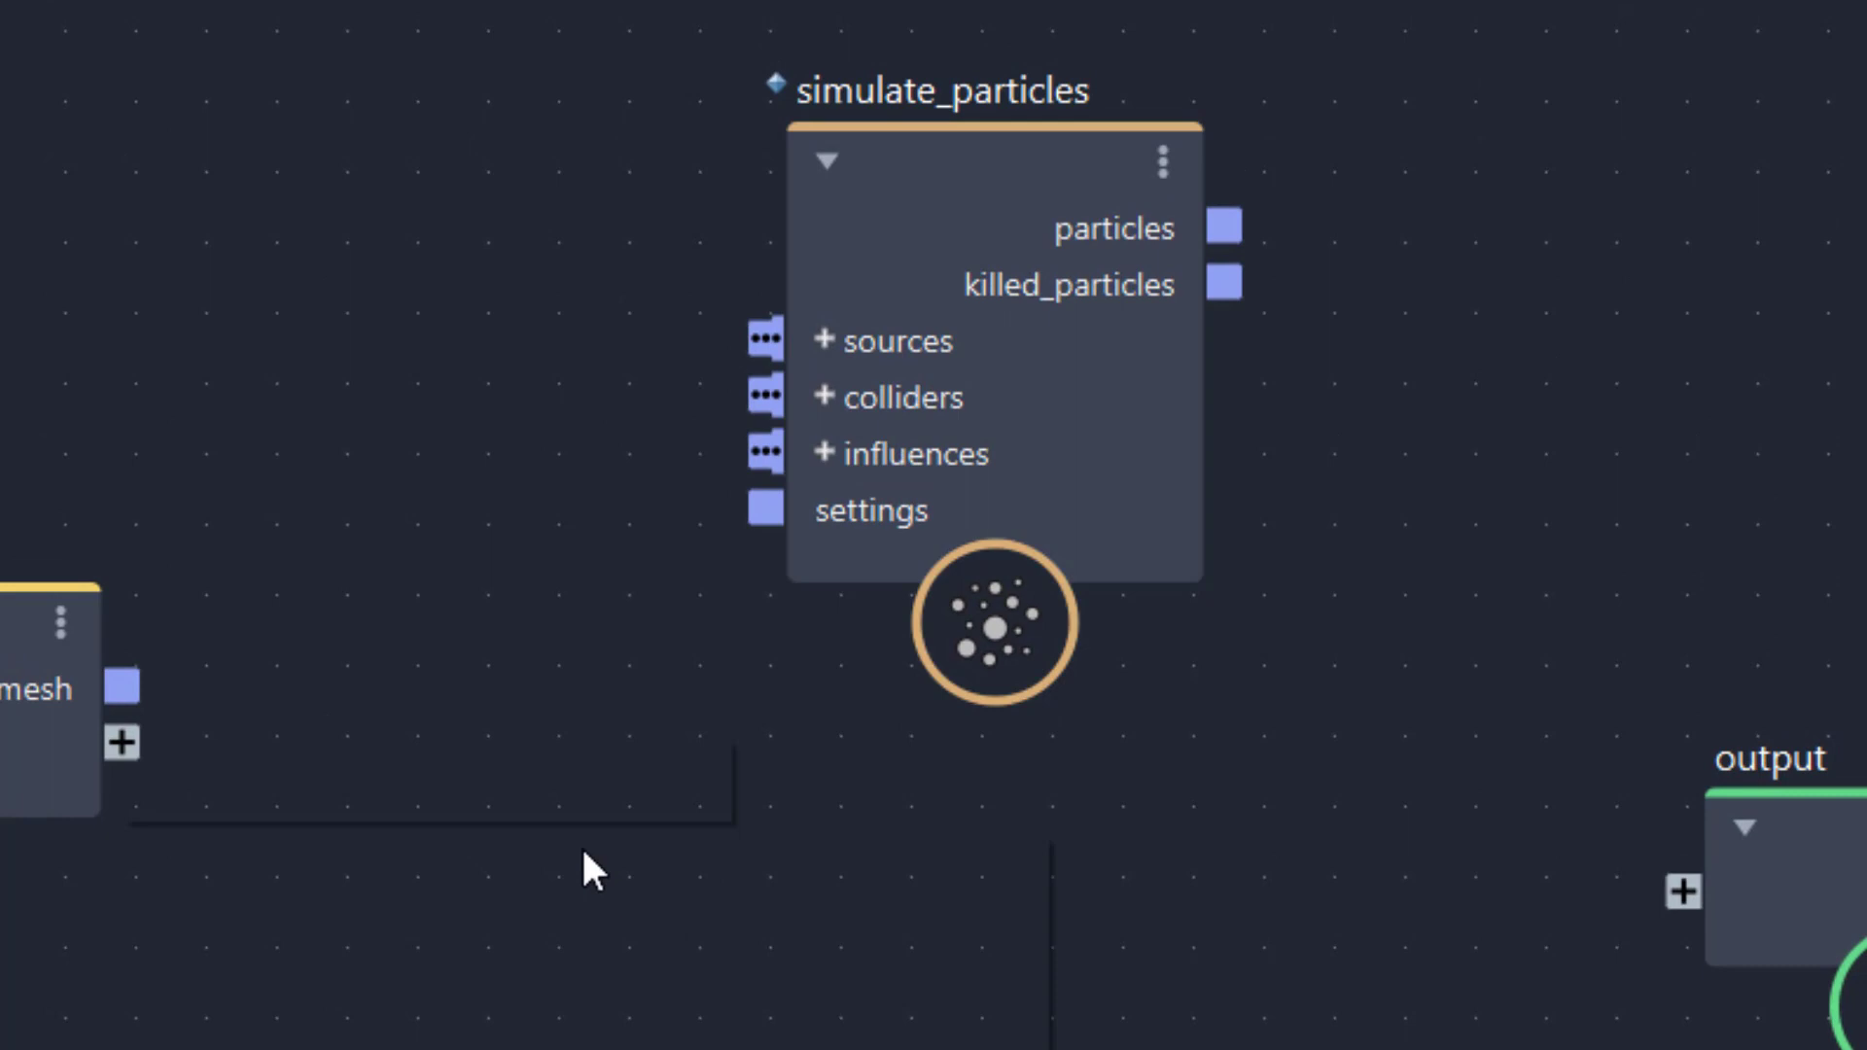
pyautogui.write('influ')
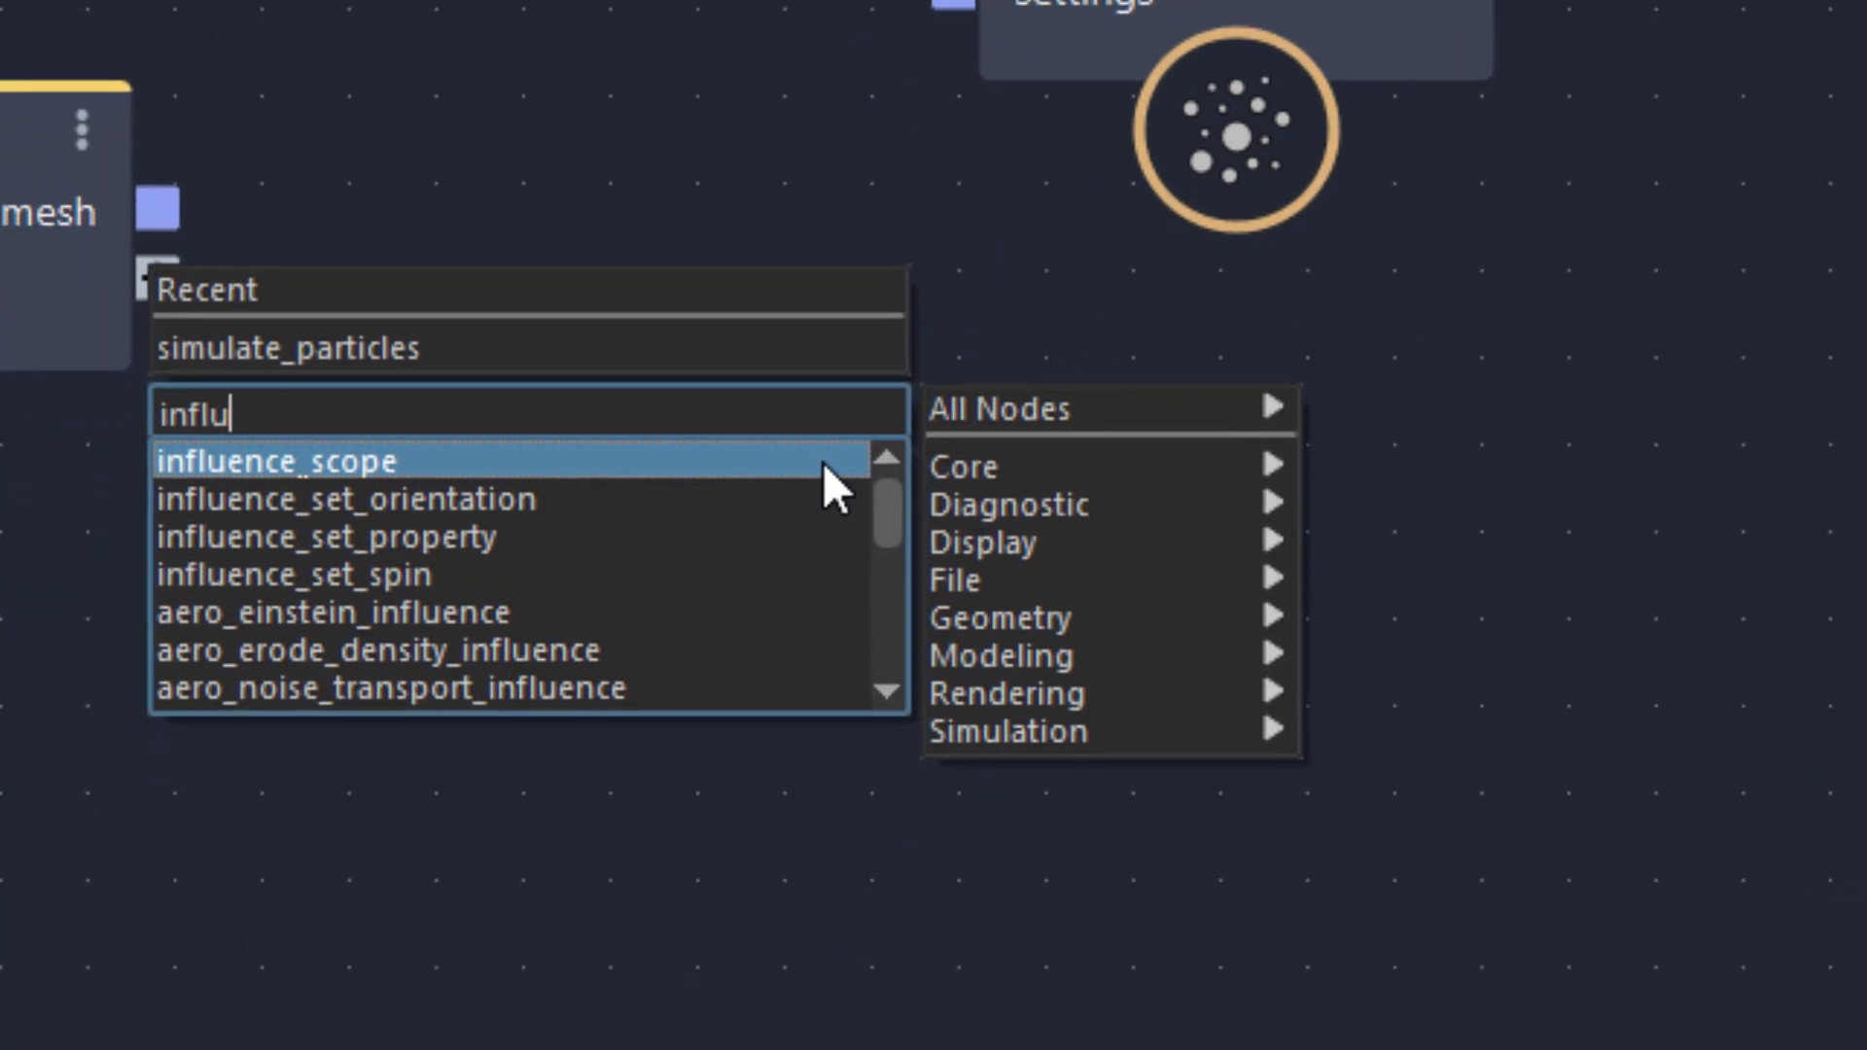
pyautogui.scroll(-3)
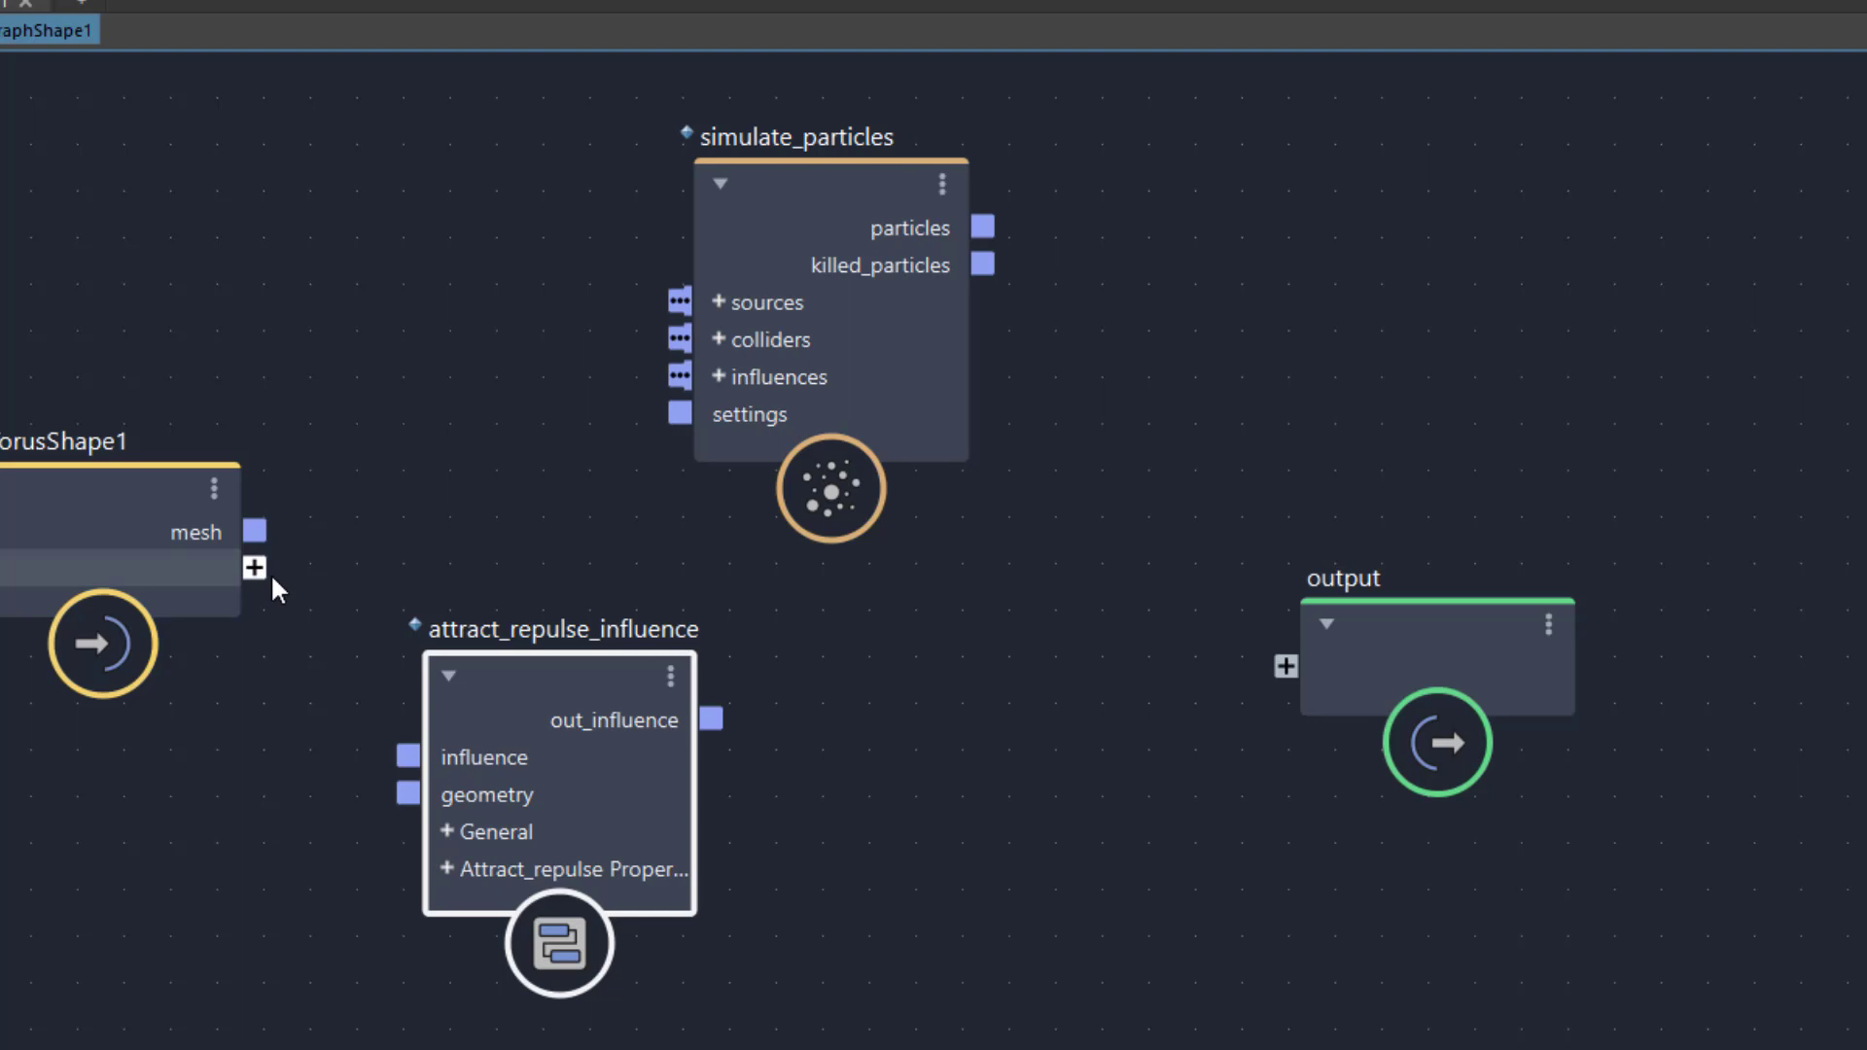
# Step: Connect torus mesh to influence geometry, influence to influences, particles to output
pyautogui.moveTo(254, 530); pyautogui.dragTo(307, 780)
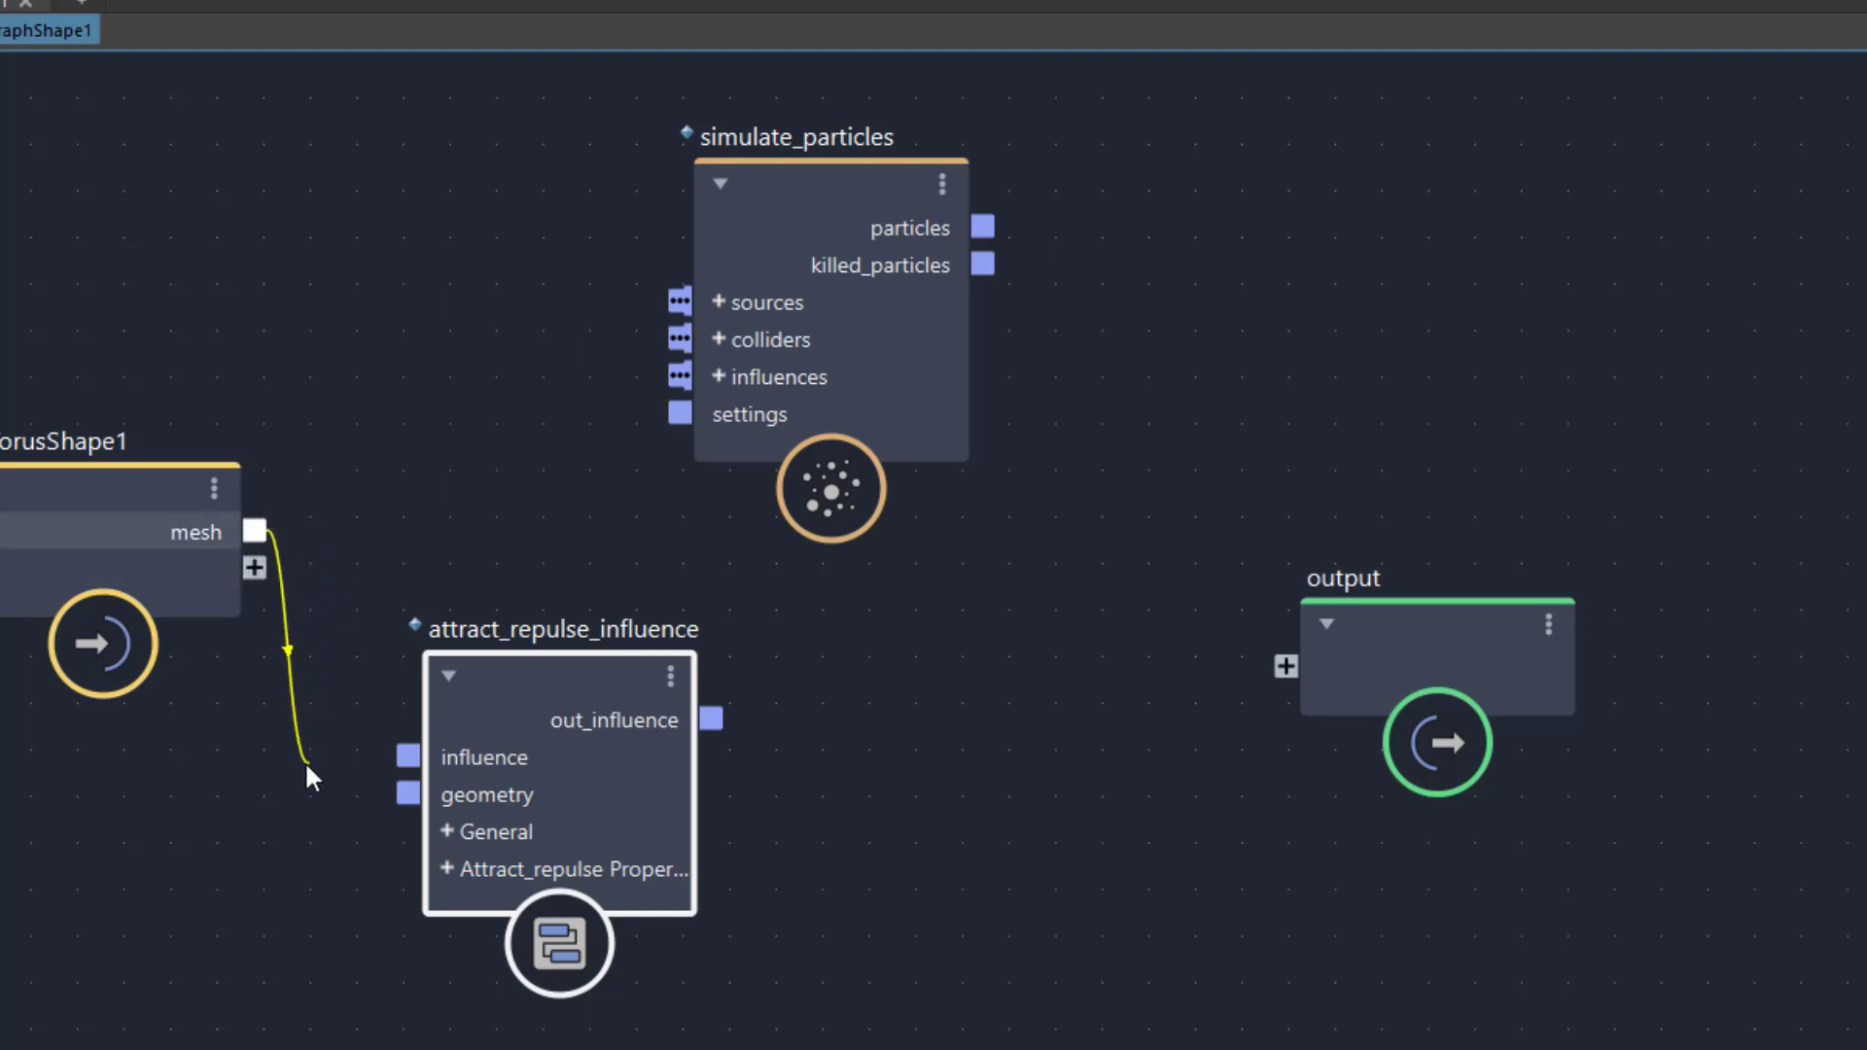
pyautogui.moveTo(254, 532); pyautogui.dragTo(408, 795)
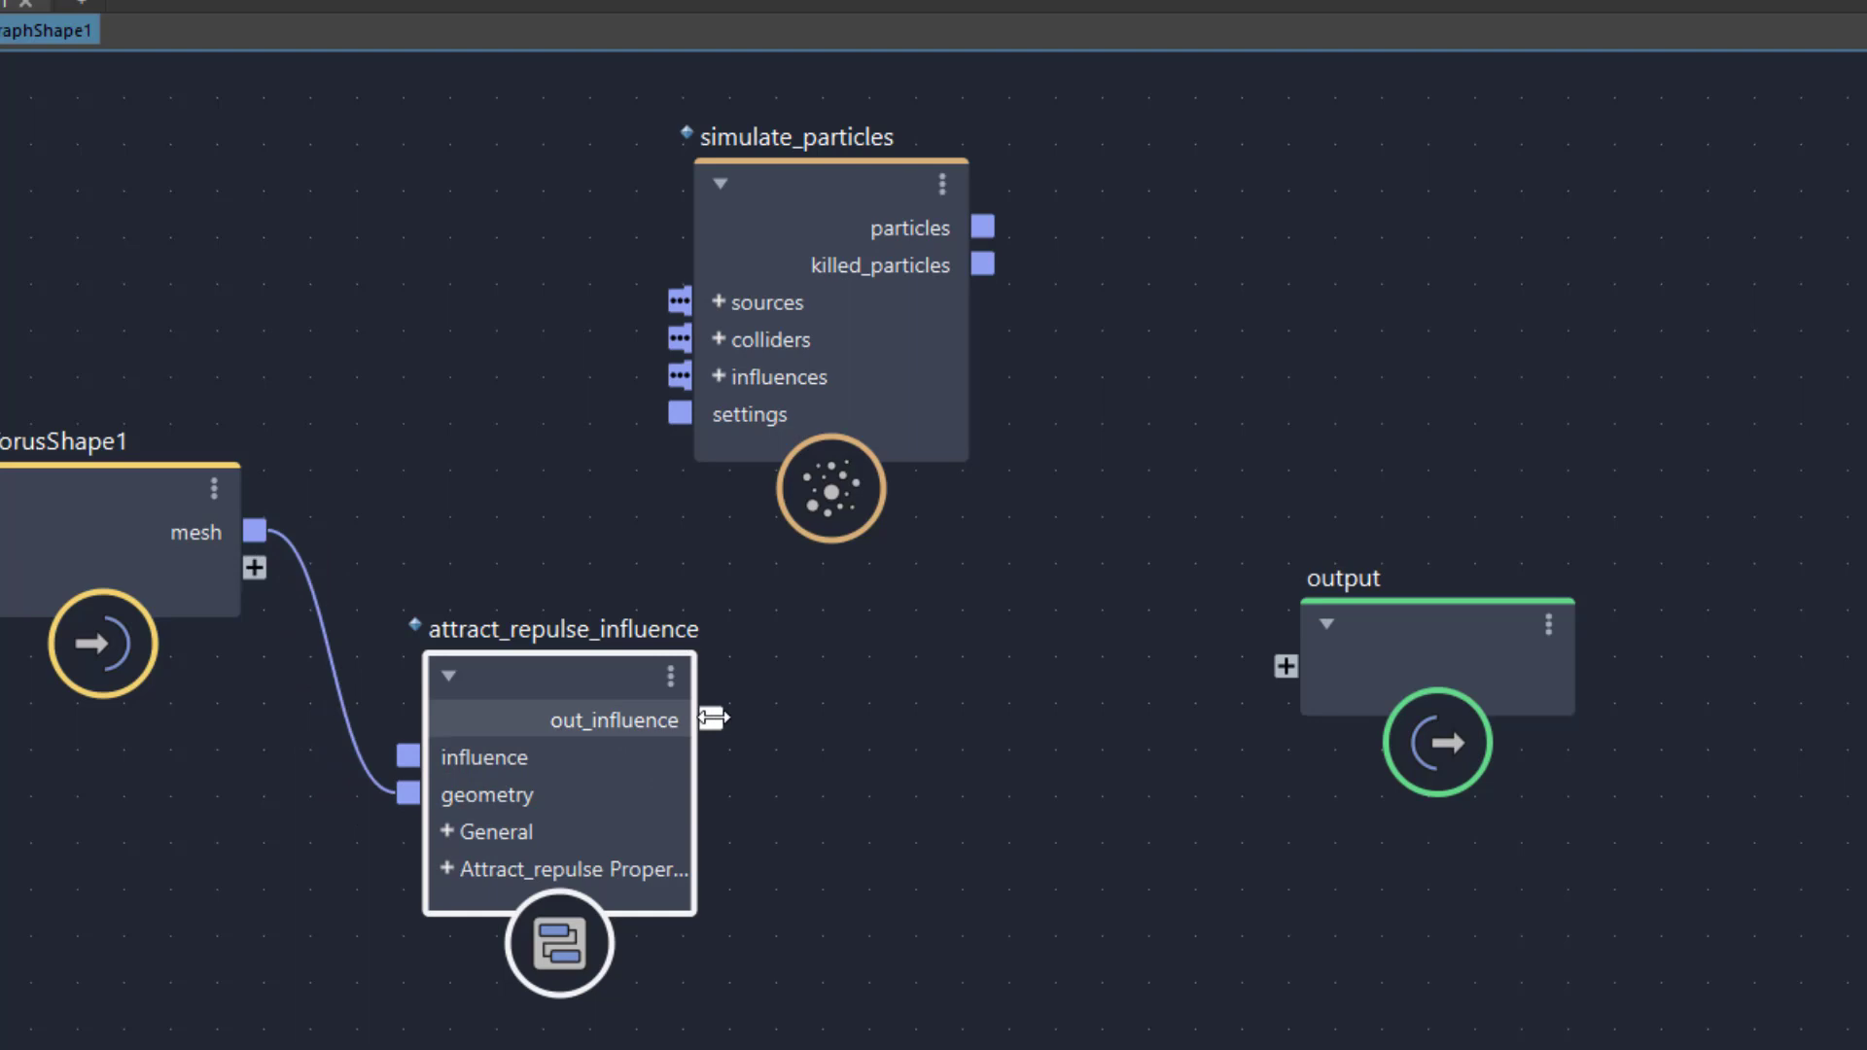
pyautogui.moveTo(709, 721); pyautogui.dragTo(678, 377)
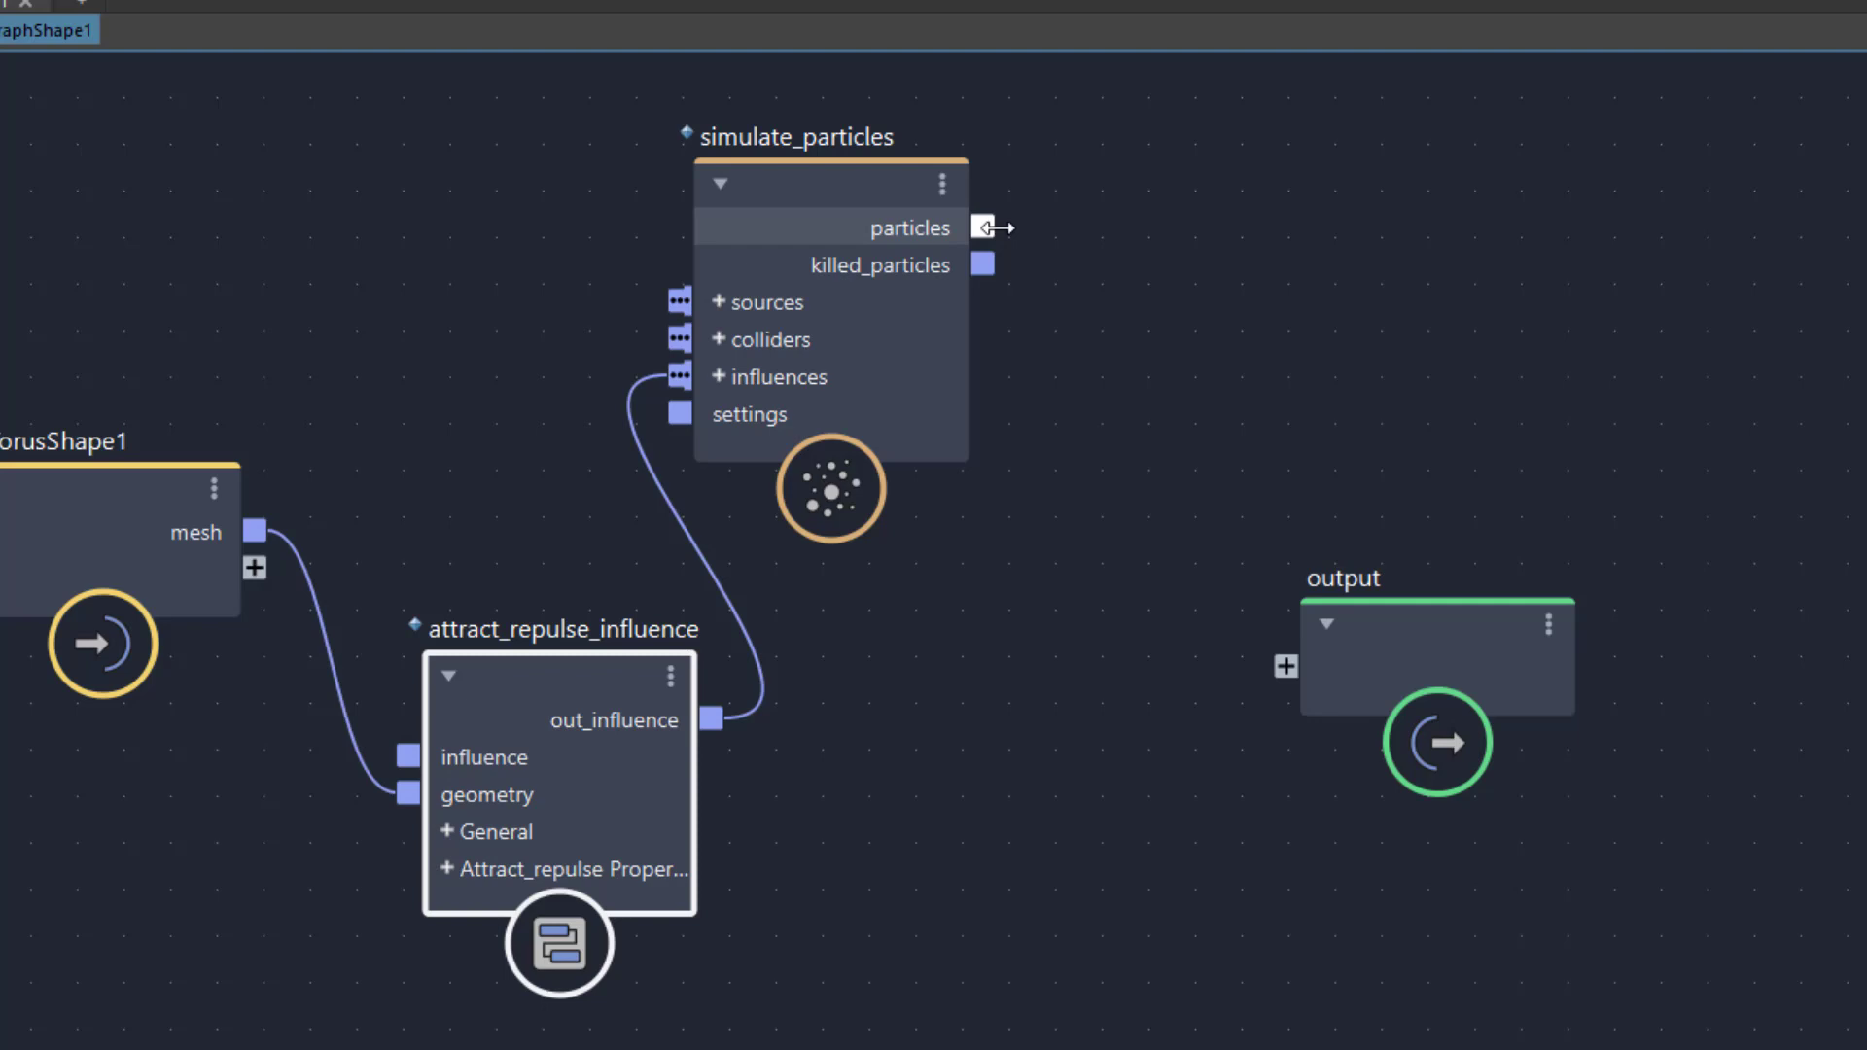
pyautogui.moveTo(981, 228); pyautogui.dragTo(1274, 661)
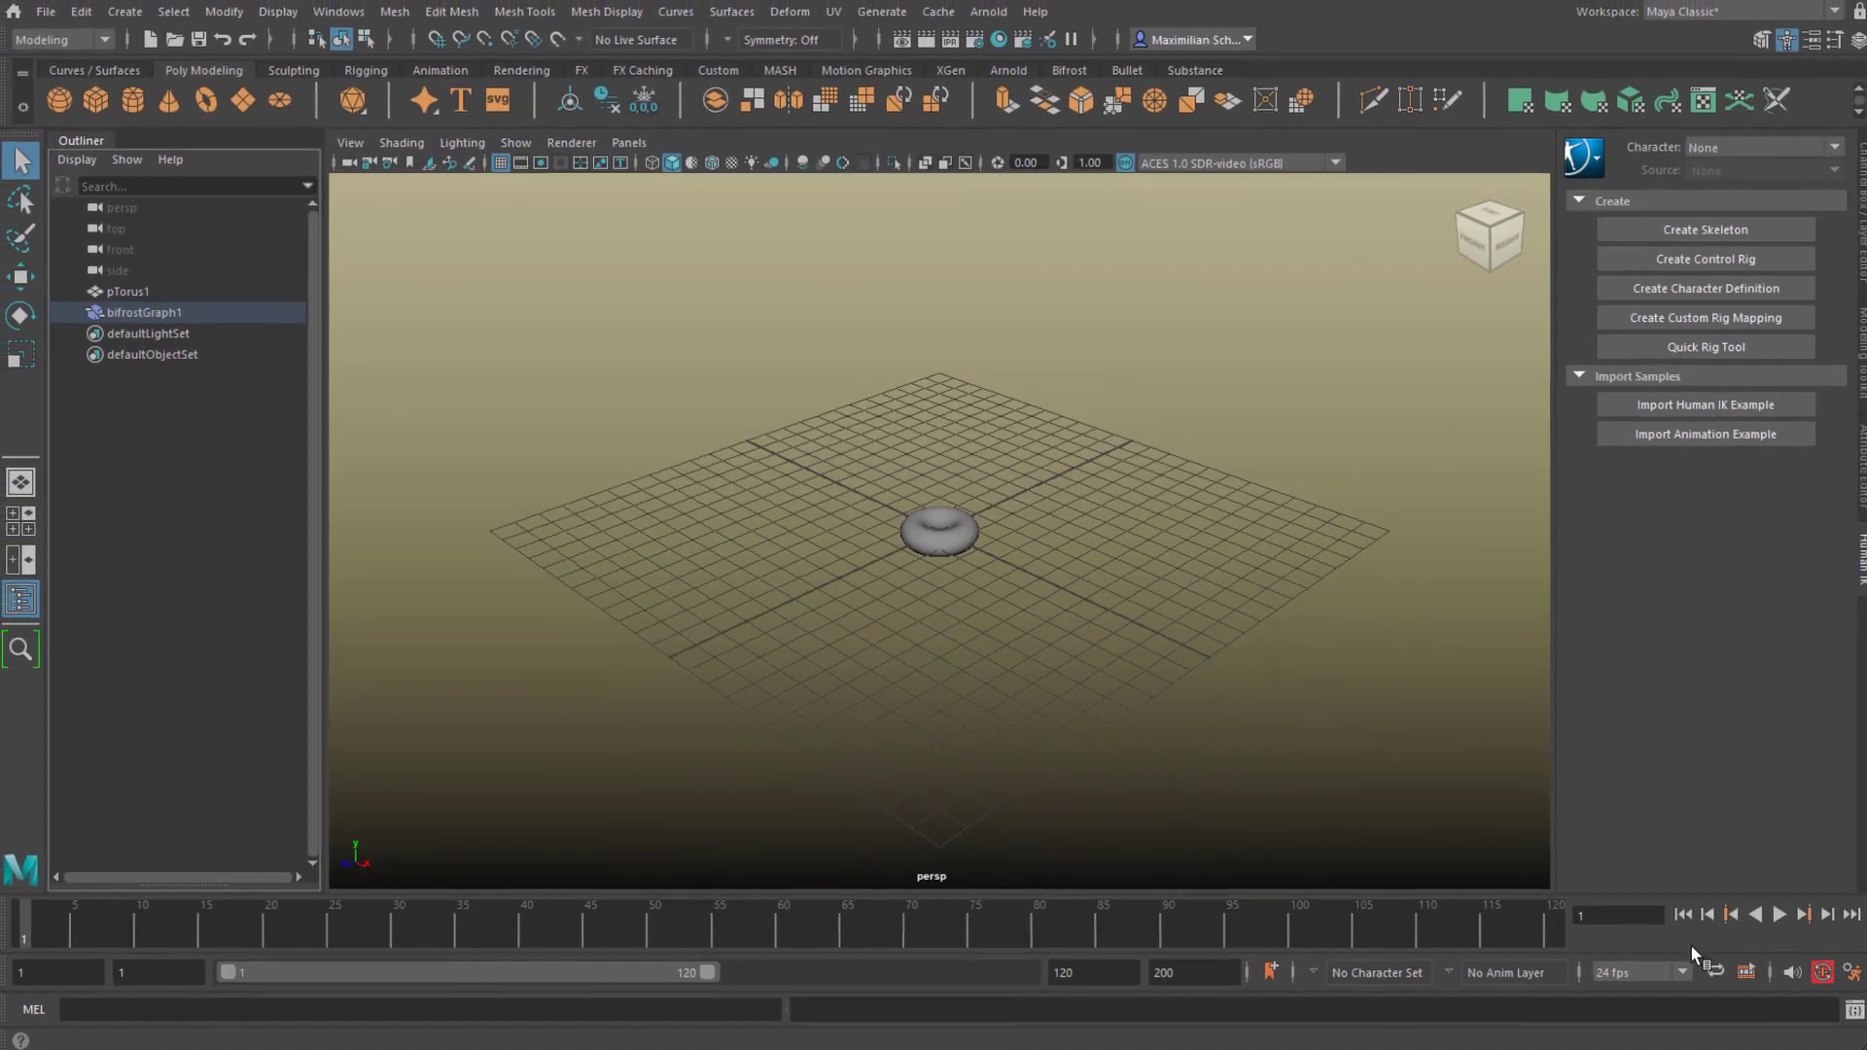
pyautogui.click(1779, 914)
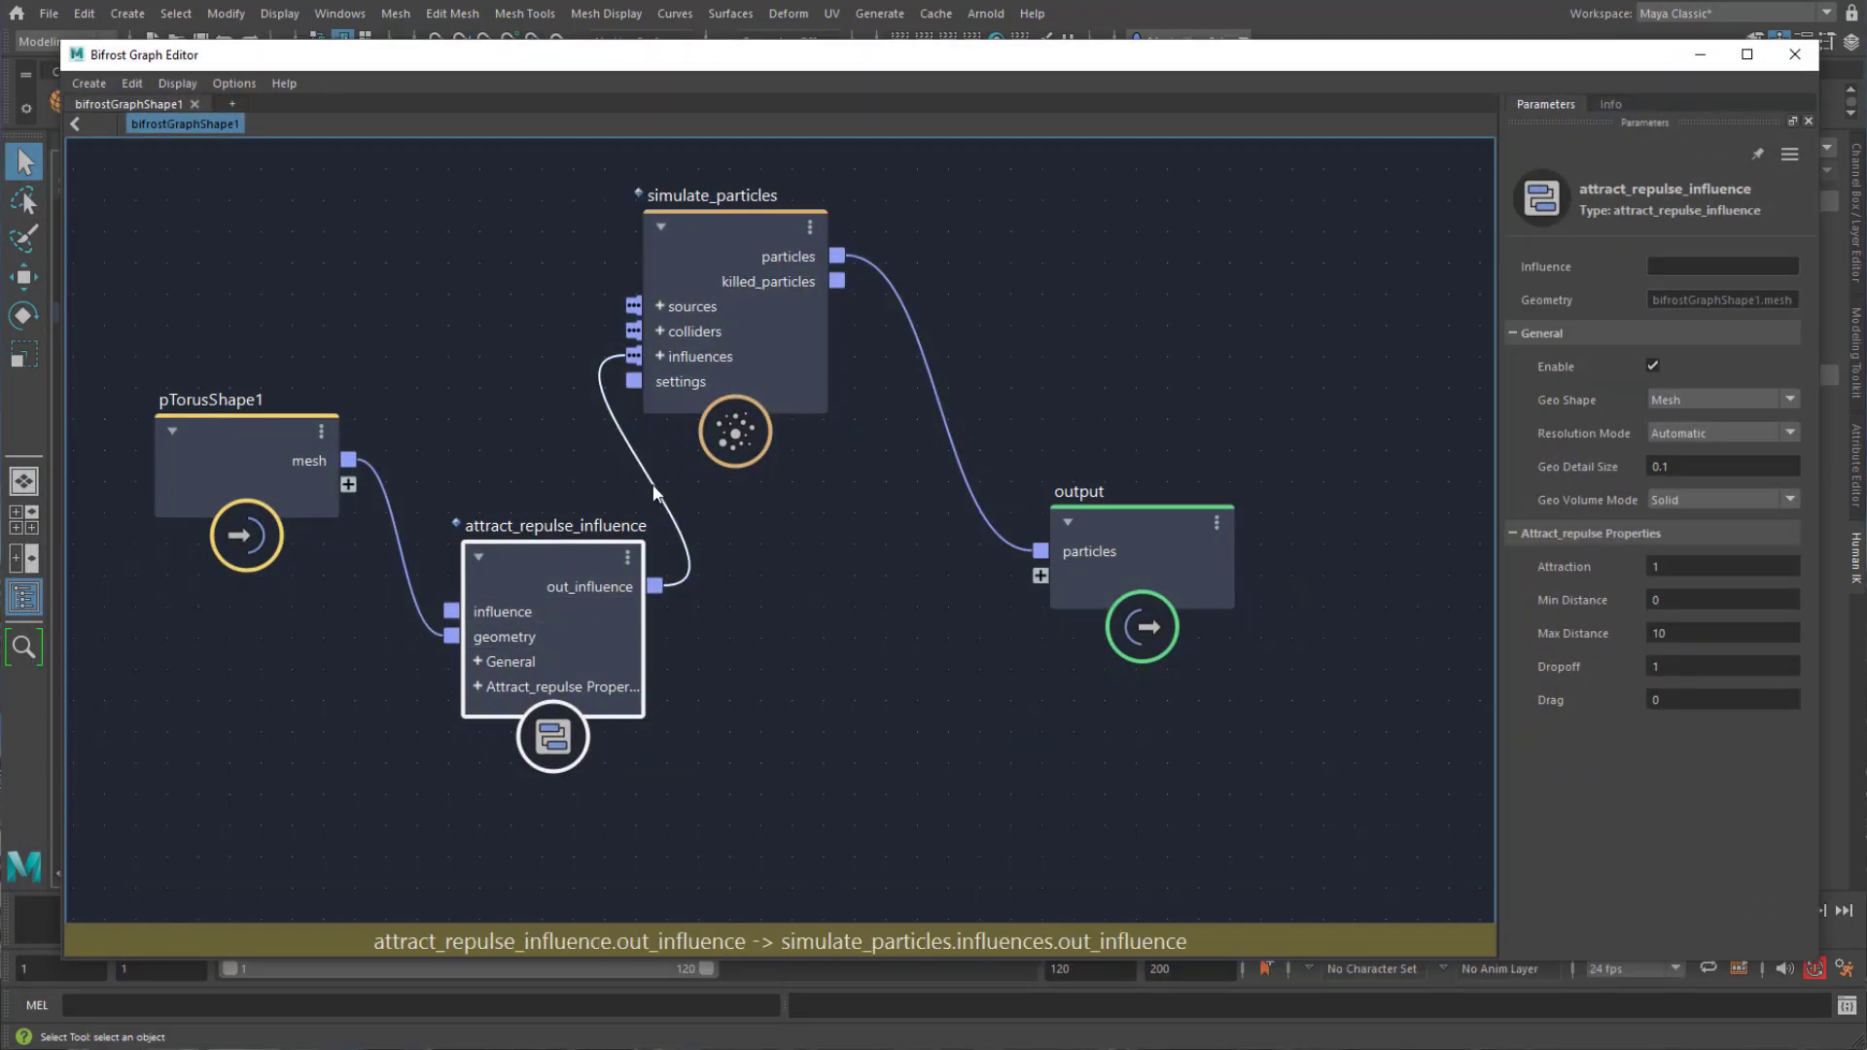
pyautogui.click(732, 194)
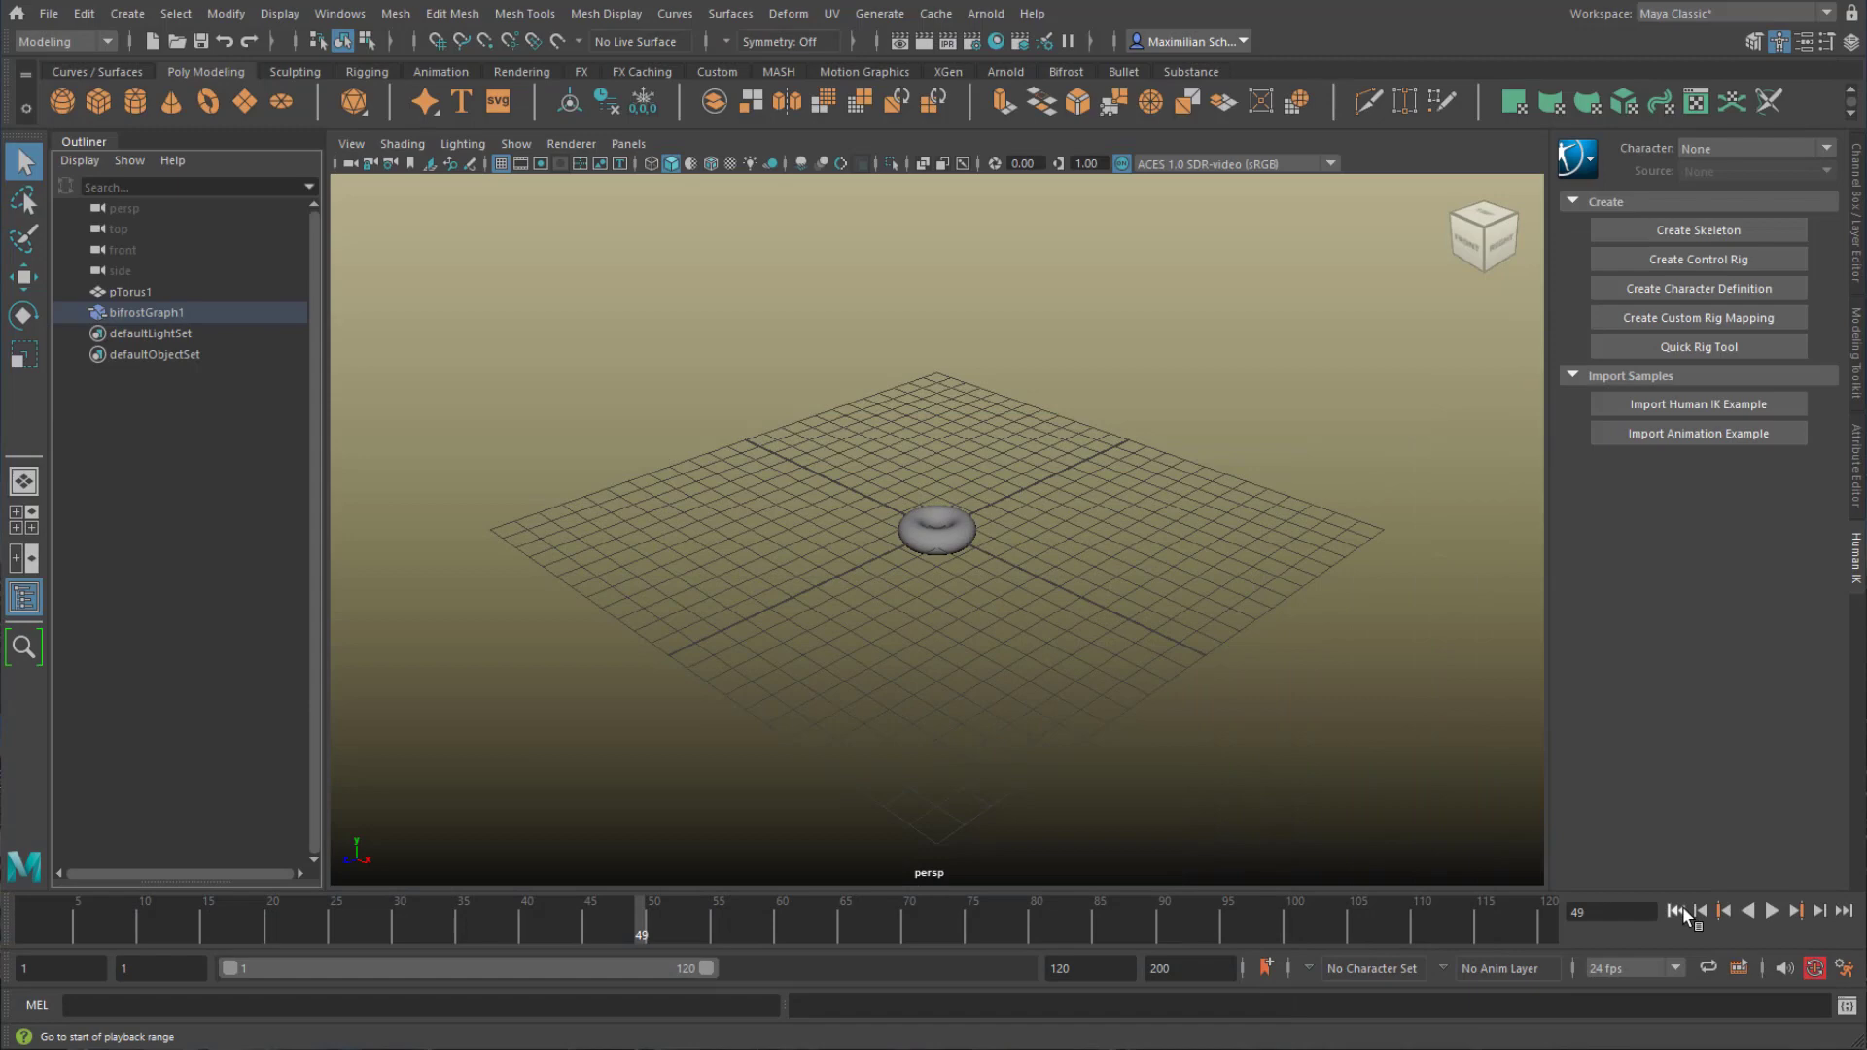
# Step: Rewind to the first frame, play the particle simulation, then restart it
pyautogui.click(1774, 911)
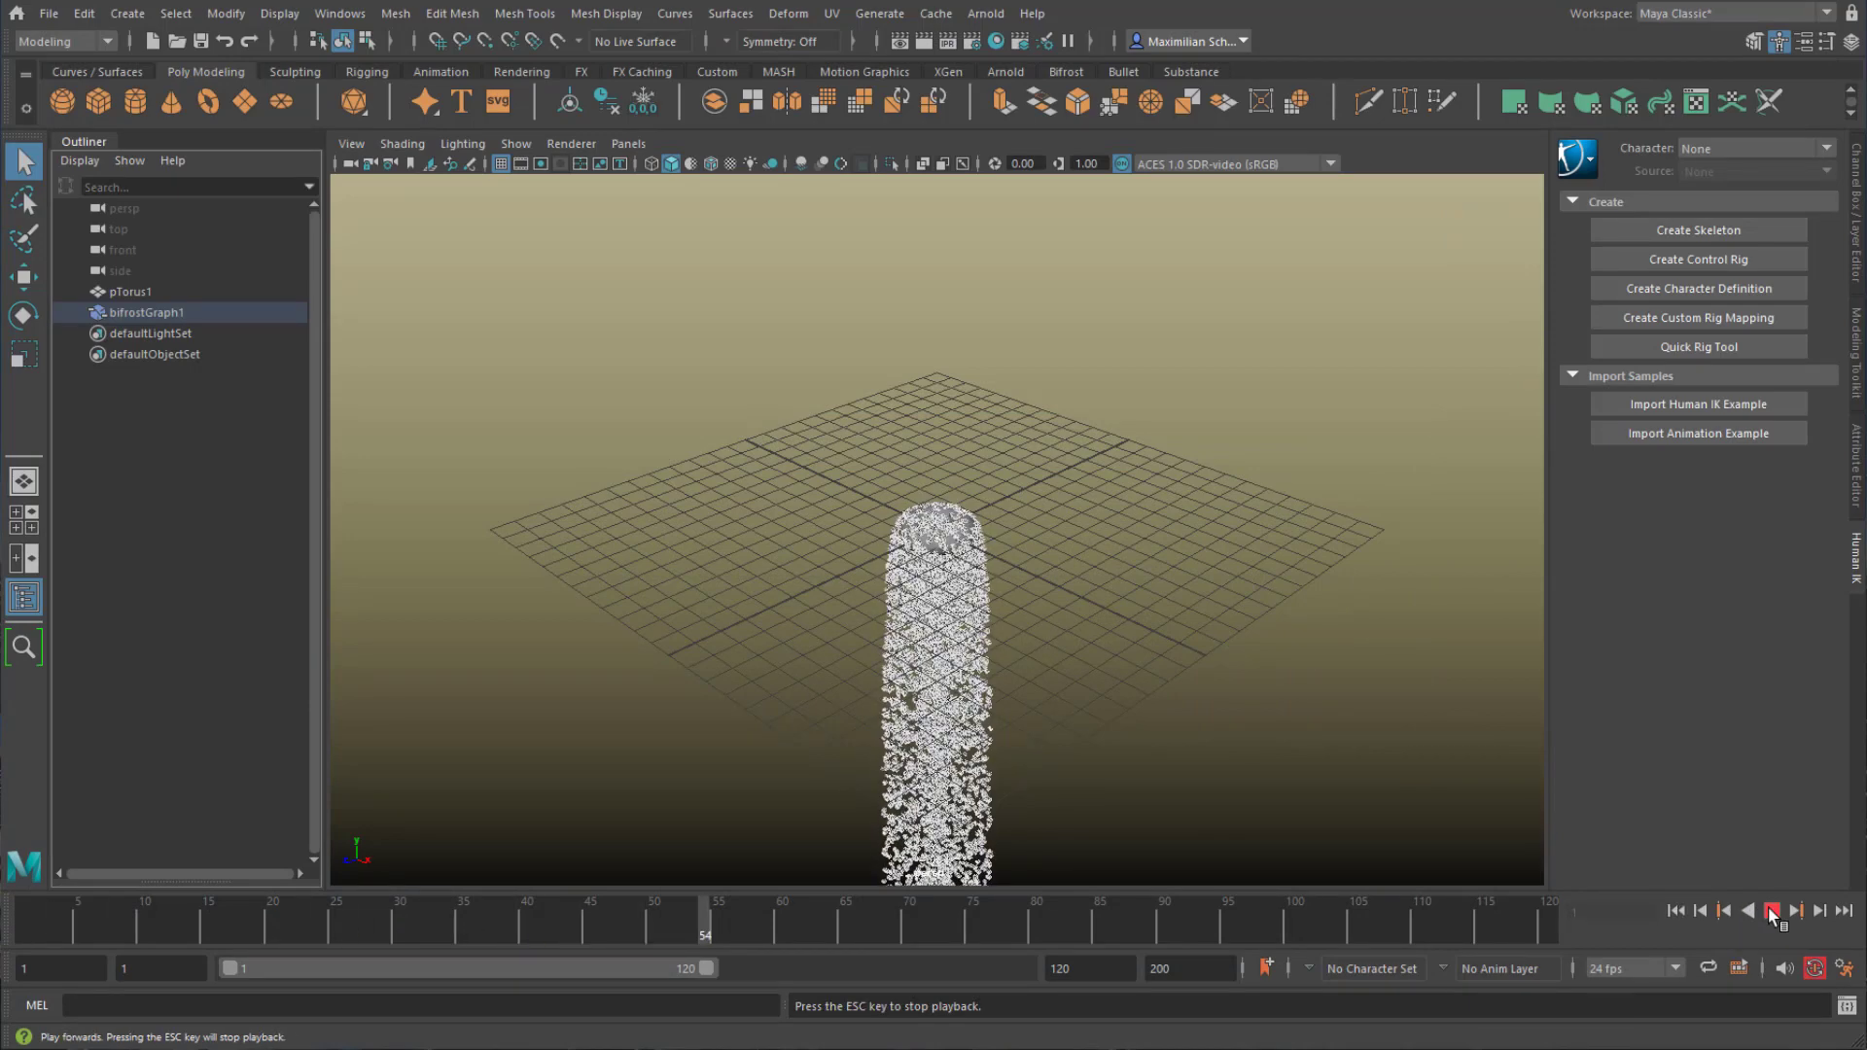
pyautogui.click(1774, 915)
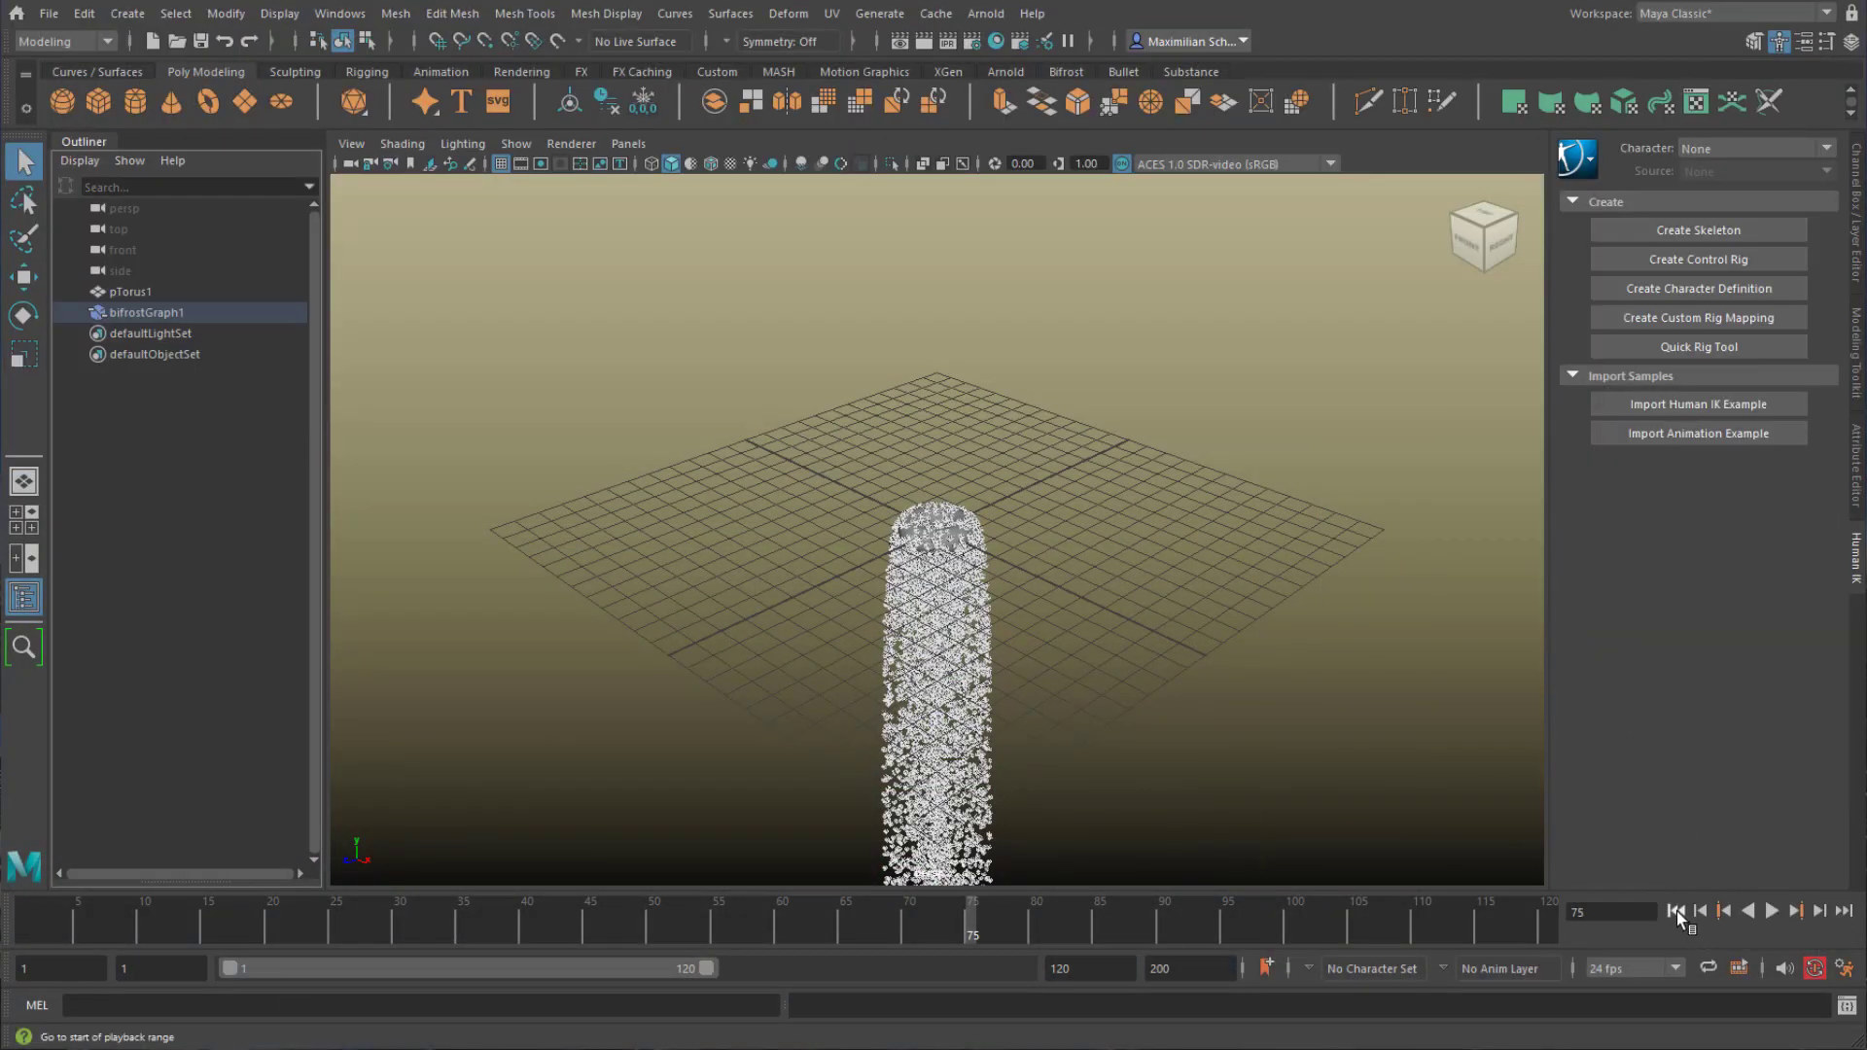
pyautogui.click(1773, 908)
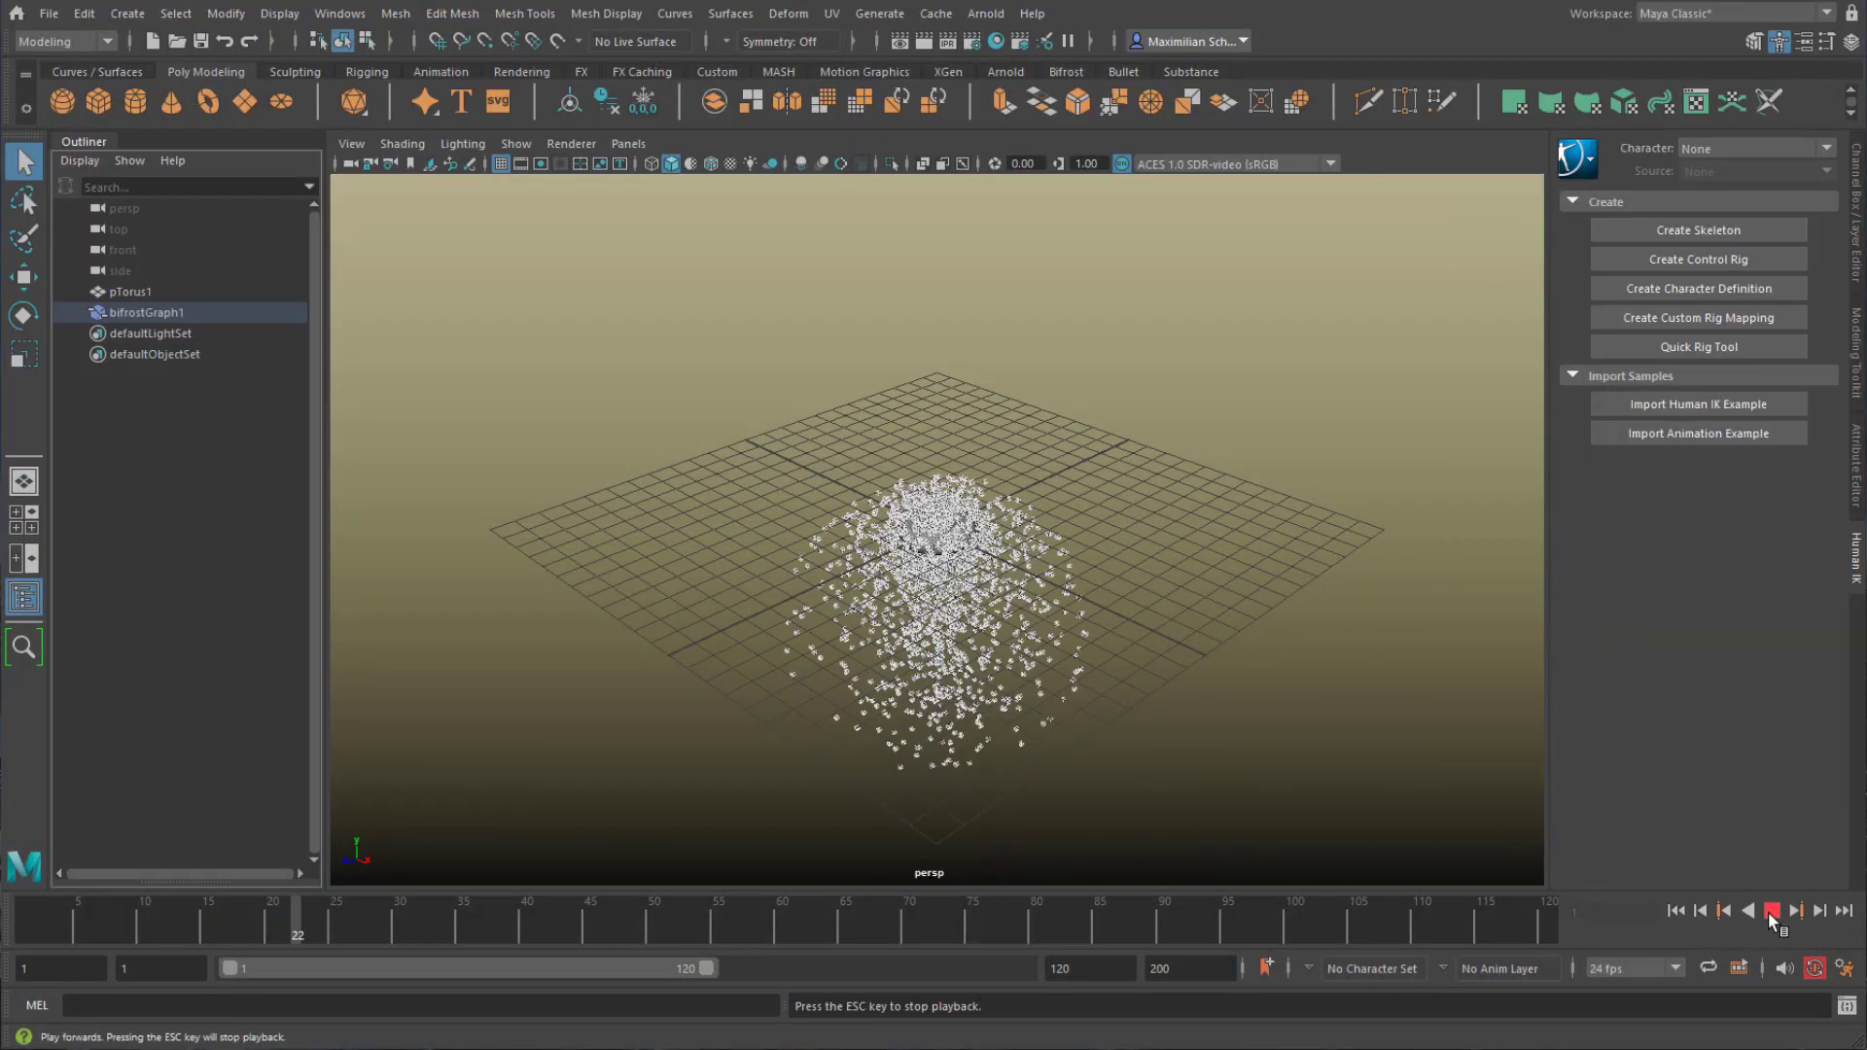